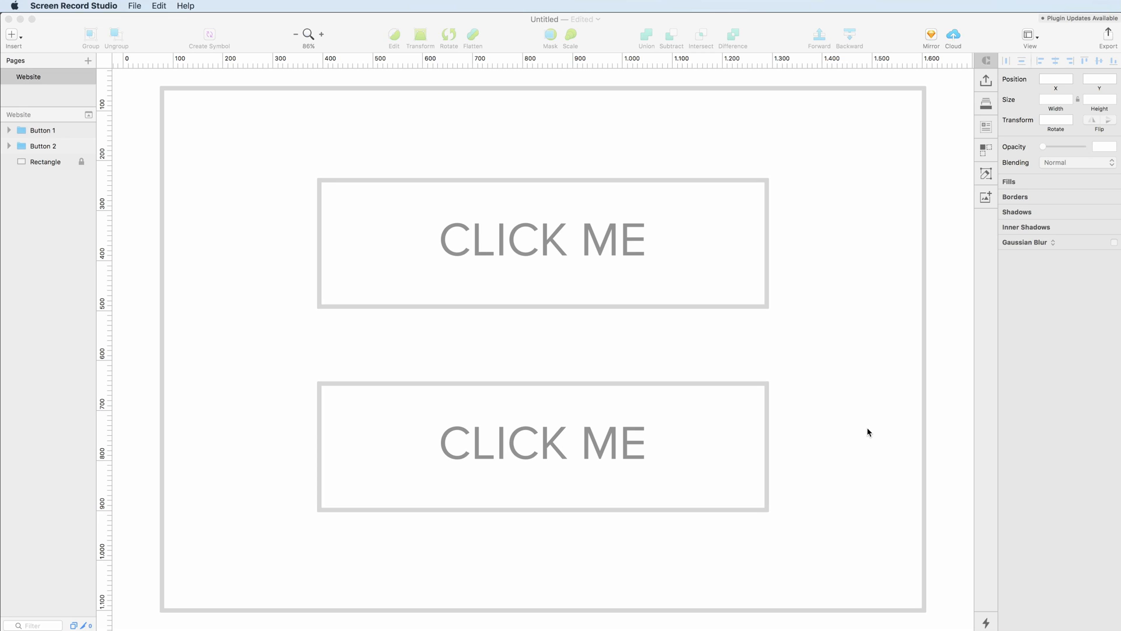
mouse_move(781, 421)
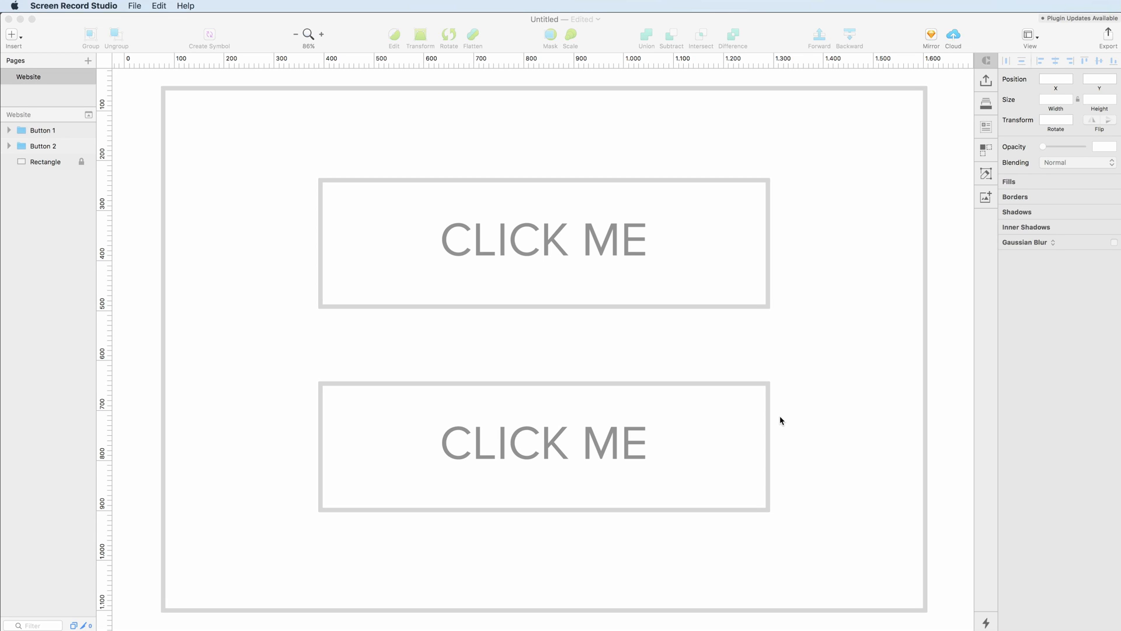
mouse_move(787, 414)
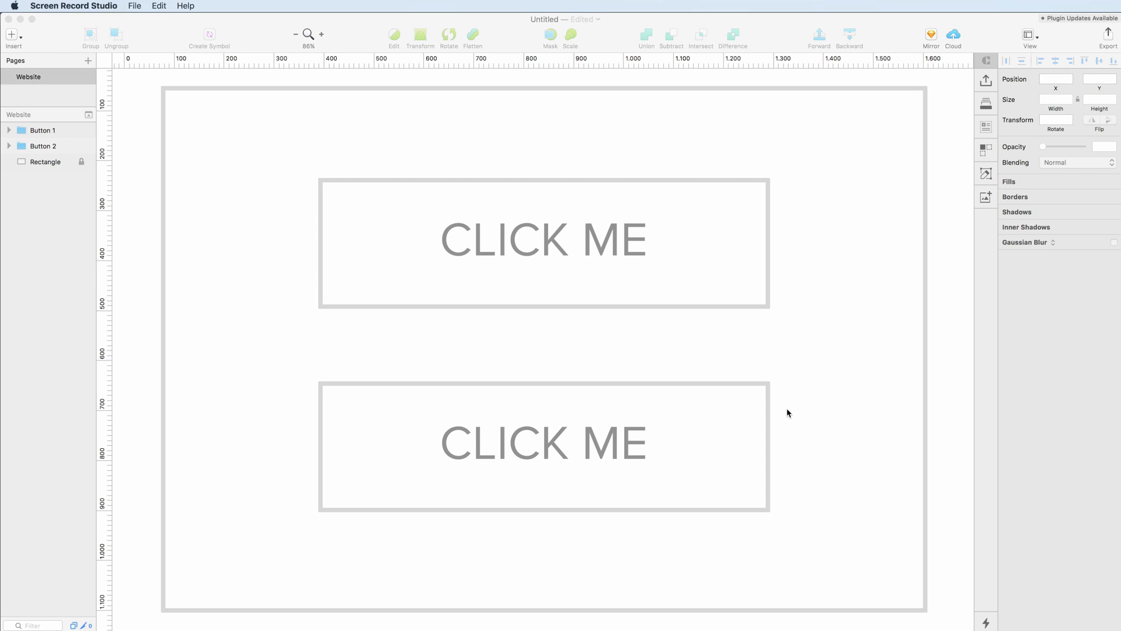
mouse_move(793, 408)
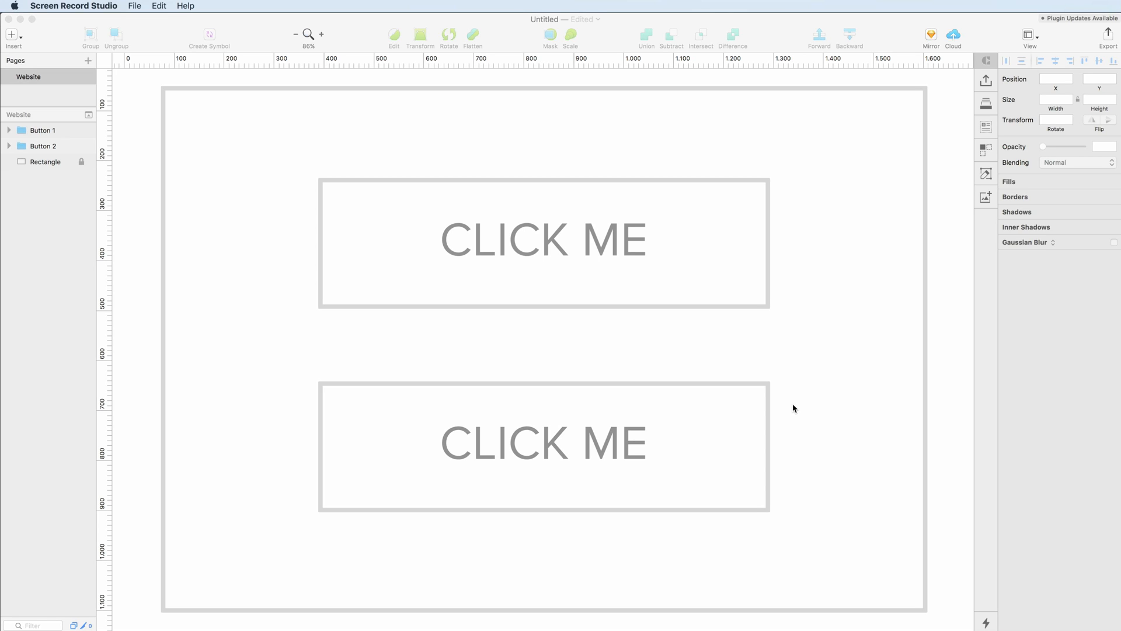
Step: Select the top CLICK ME button group, Button 1, on the canvas
click(542, 240)
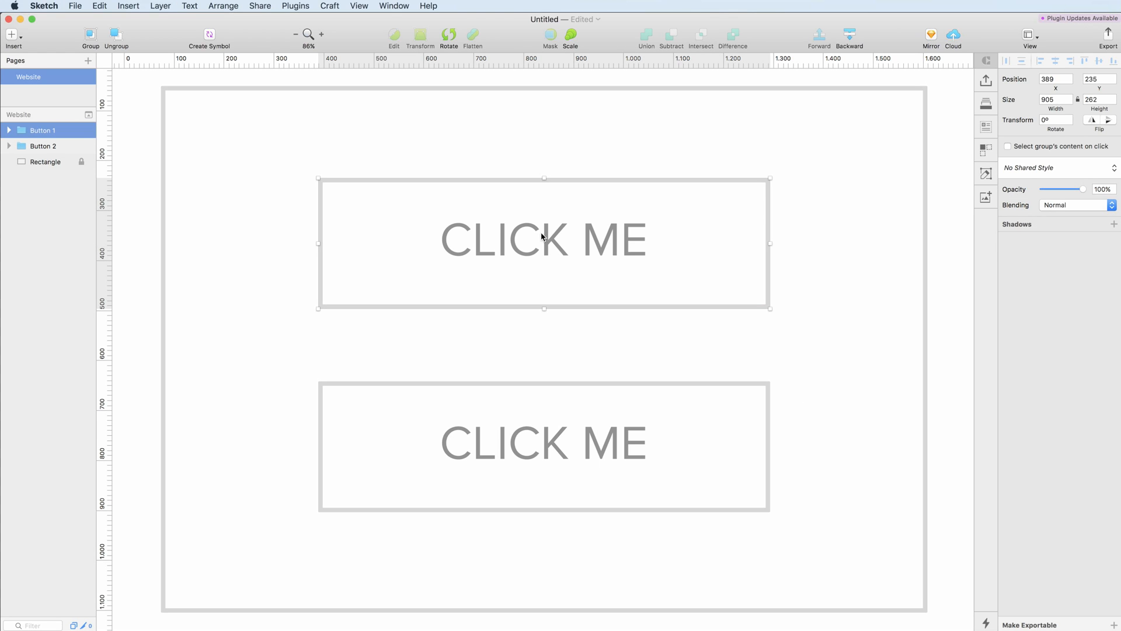
mouse_move(522, 238)
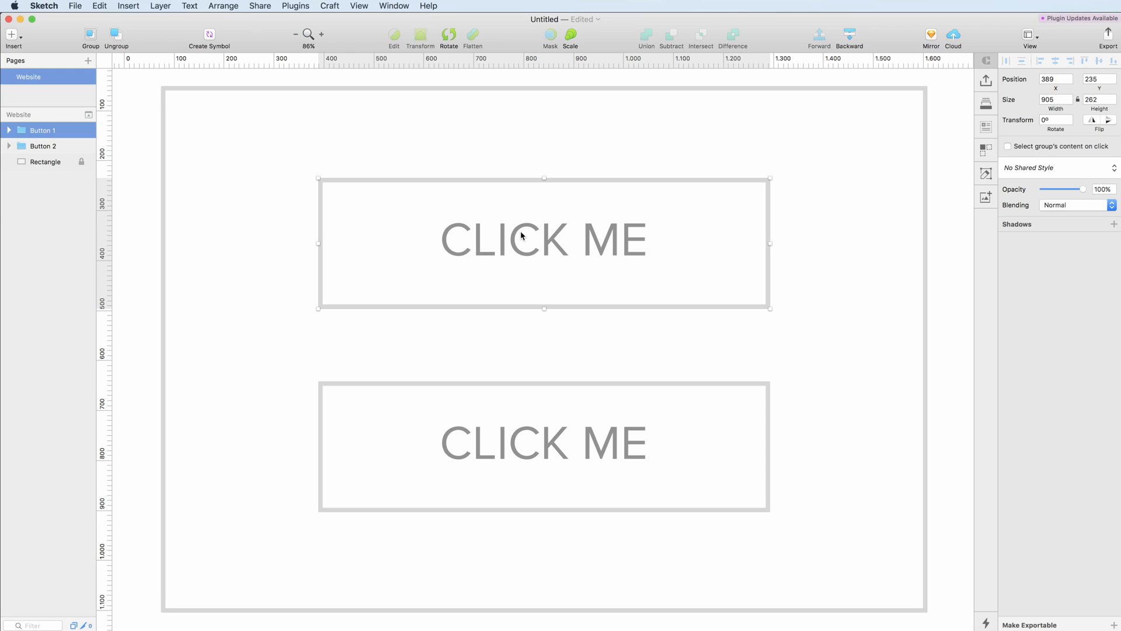
mouse_move(510, 228)
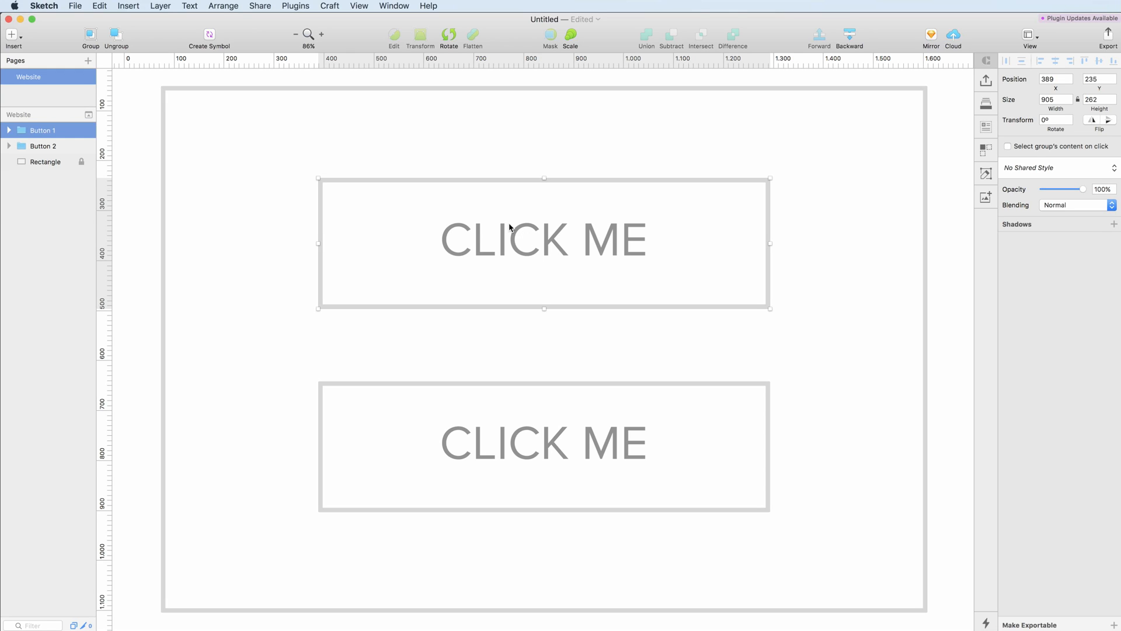
mouse_move(303, 134)
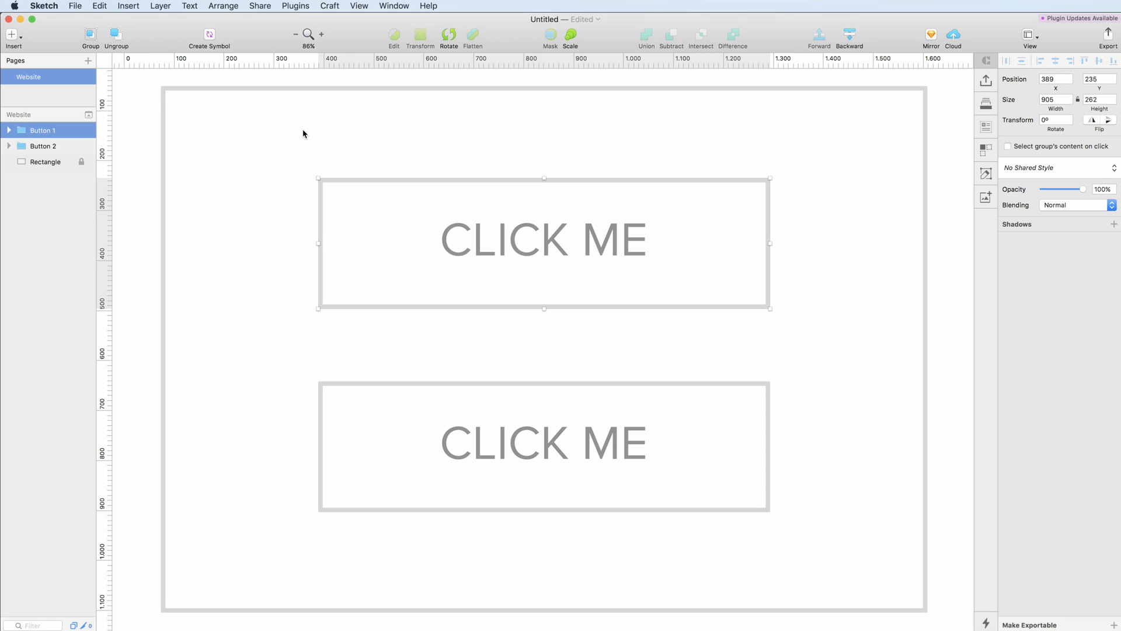
mouse_move(208, 33)
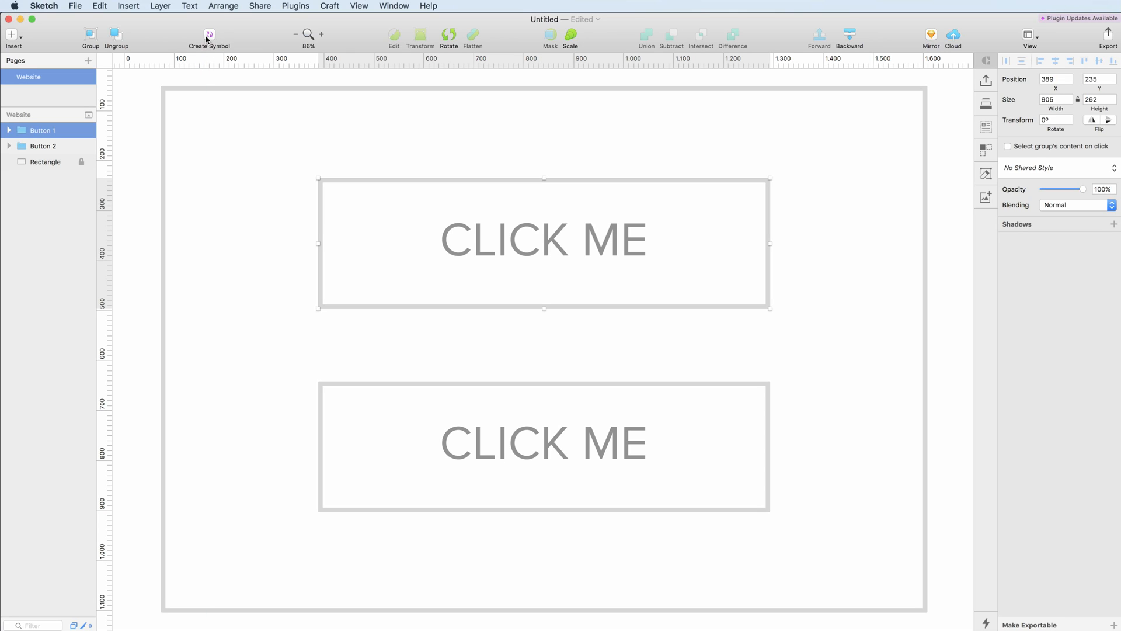
mouse_move(209, 35)
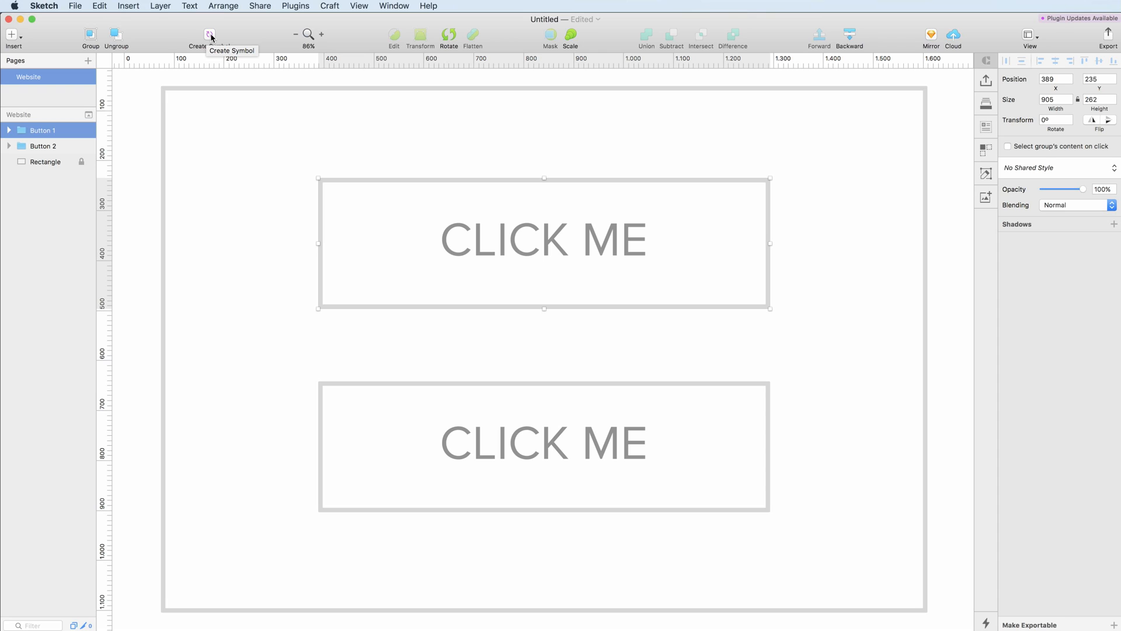
Step: Start creating a symbol from Button 1, proposed name 'Button 1'
click(208, 35)
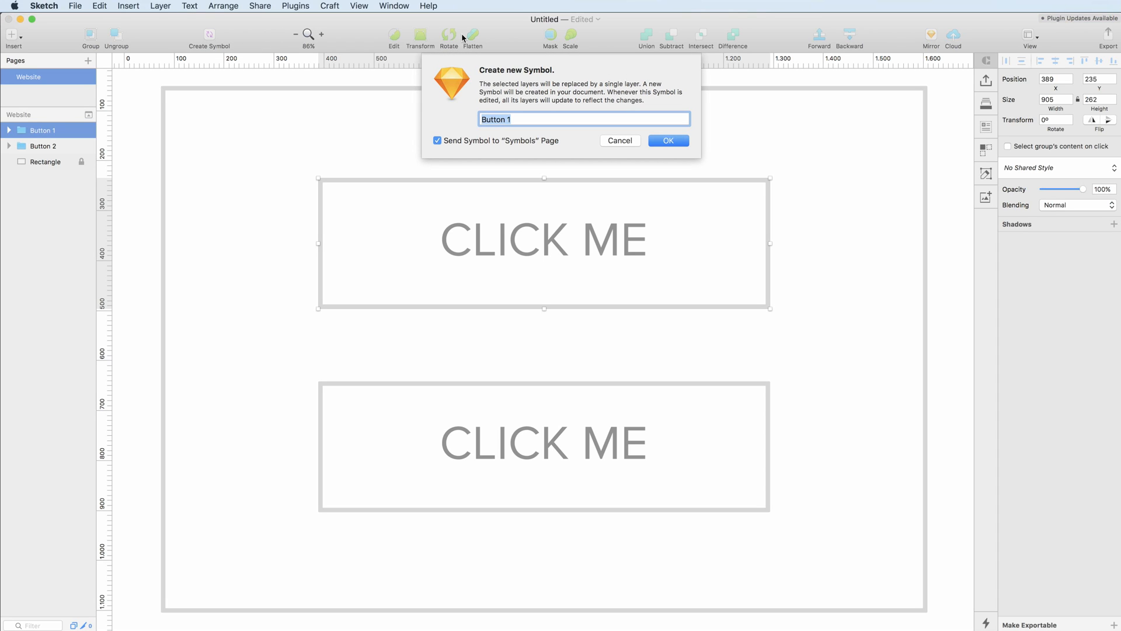
mouse_move(588, 114)
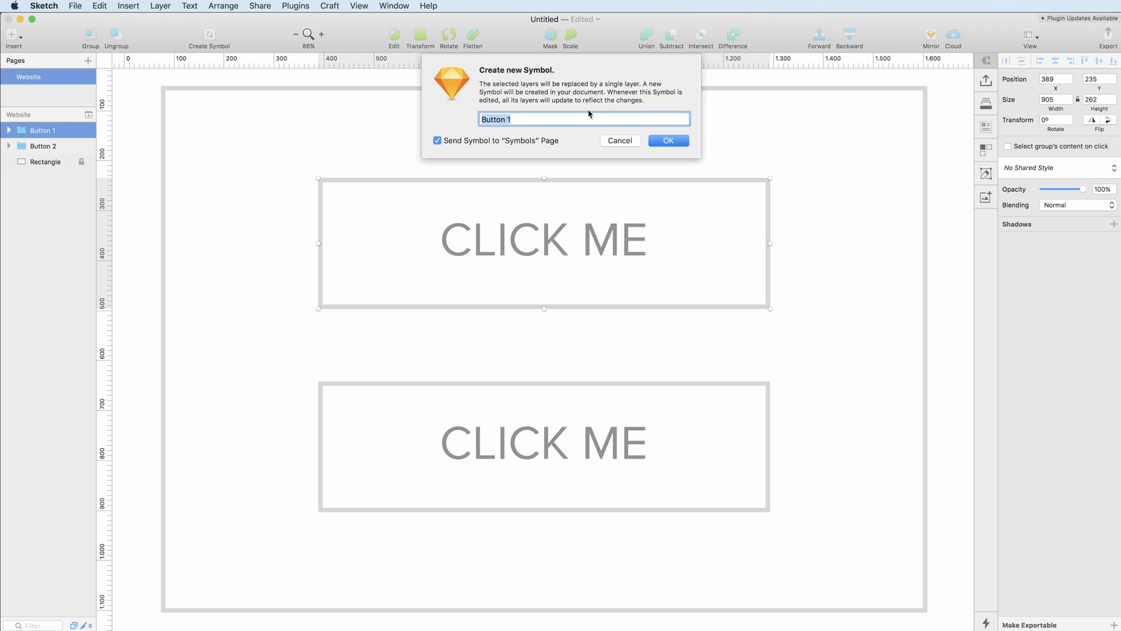
mouse_move(518, 117)
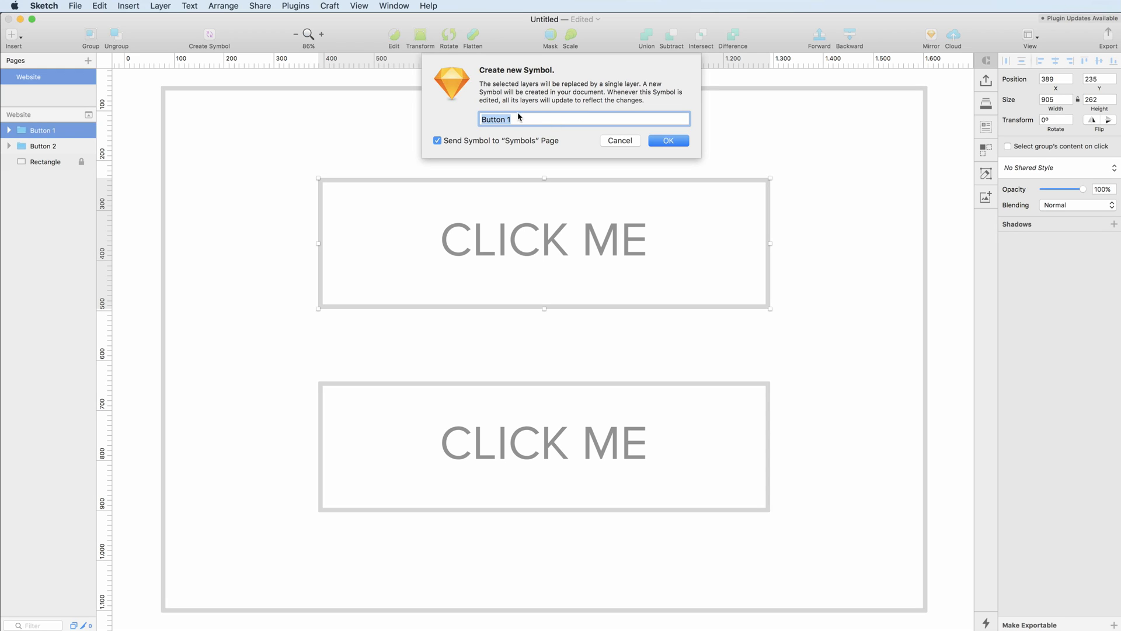
mouse_move(513, 118)
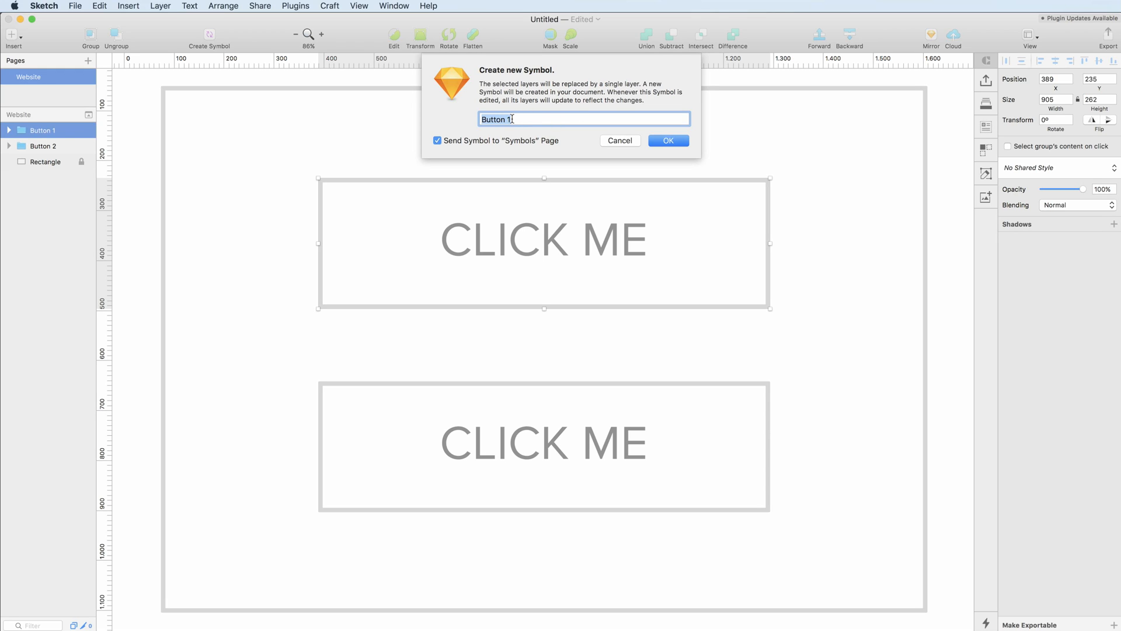
mouse_move(497, 86)
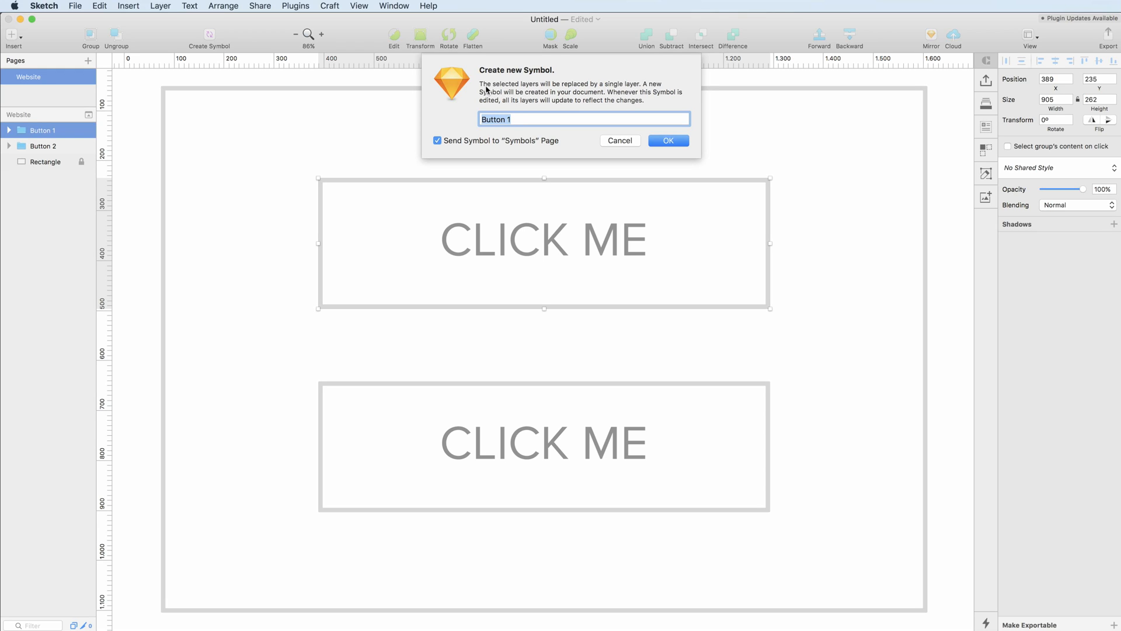
mouse_move(571, 92)
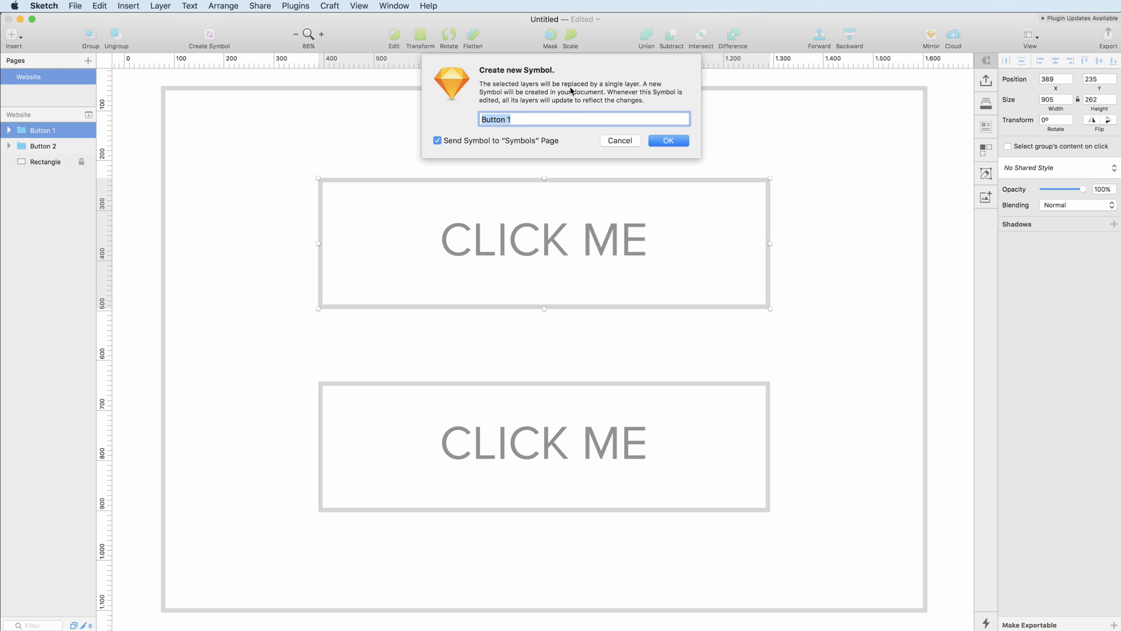
mouse_move(586, 93)
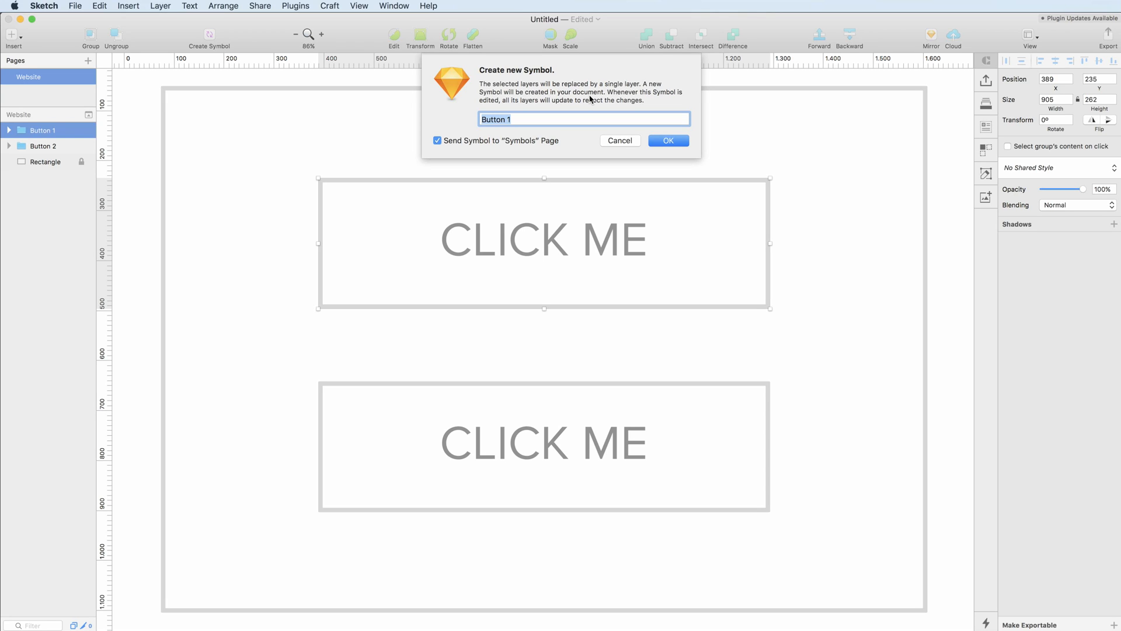
mouse_move(520, 106)
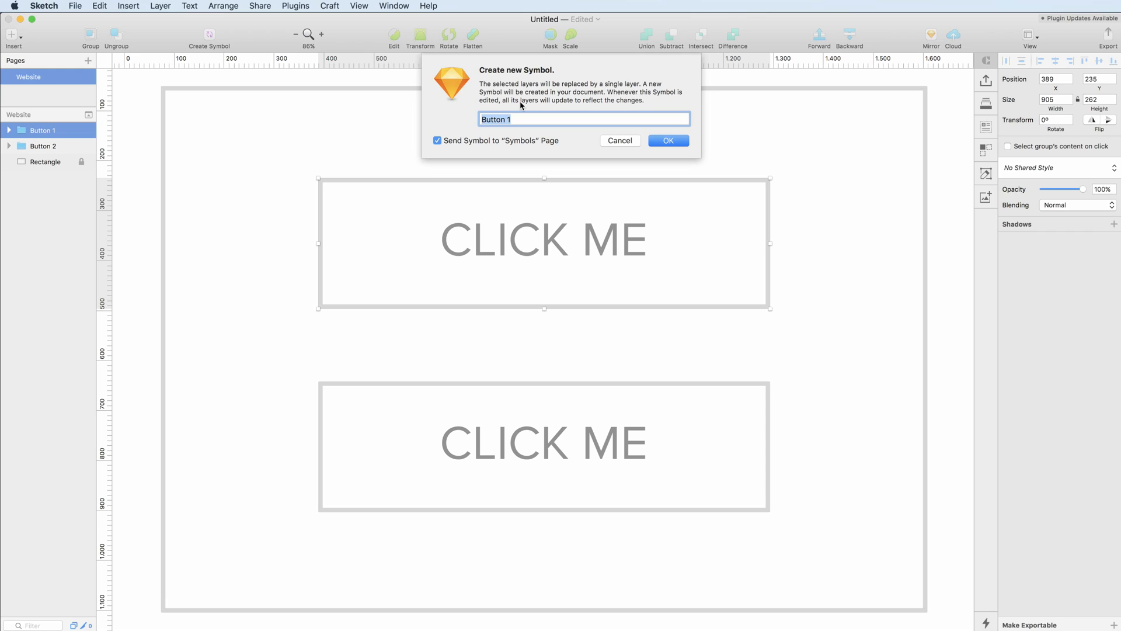
mouse_move(581, 108)
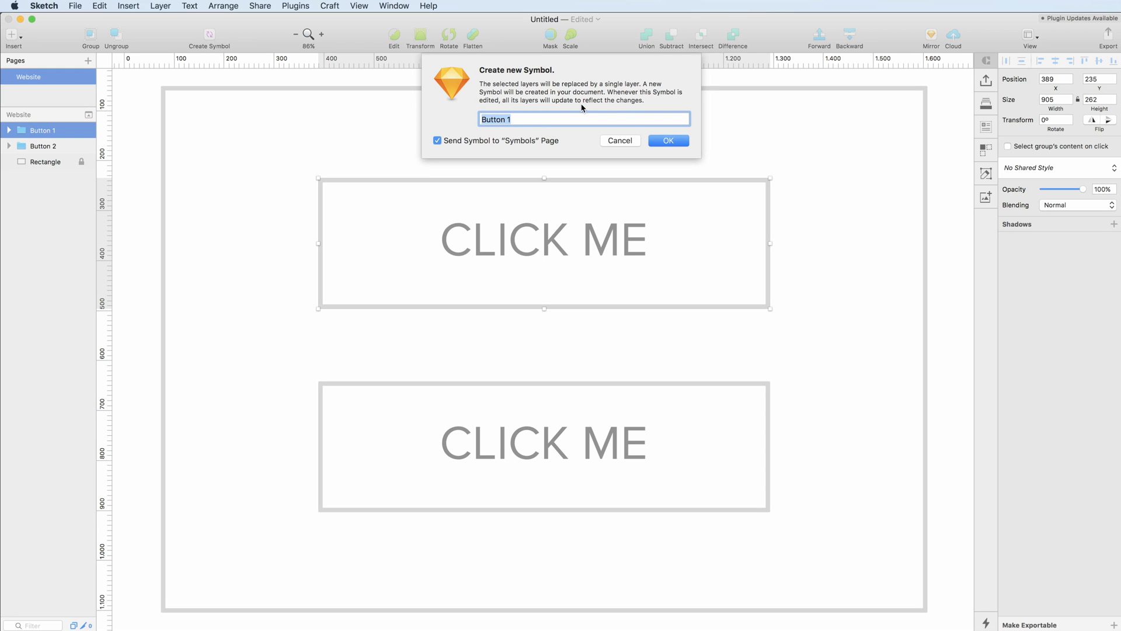
mouse_move(644, 129)
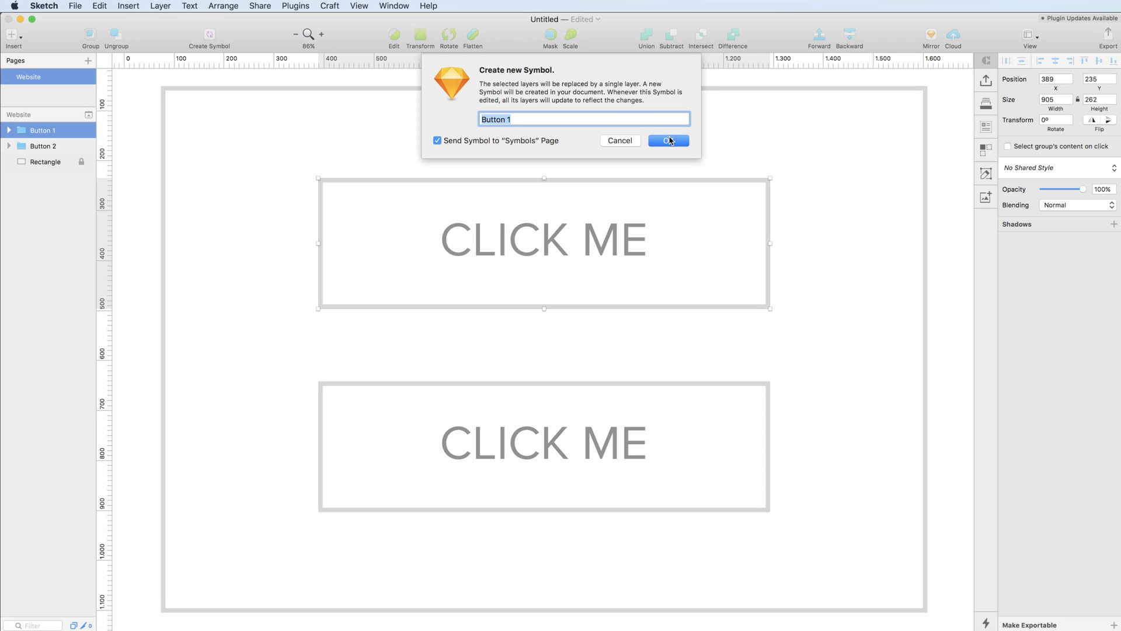
Step: Confirm the 'Button 1' symbol, sending it to a new Symbols page
click(668, 140)
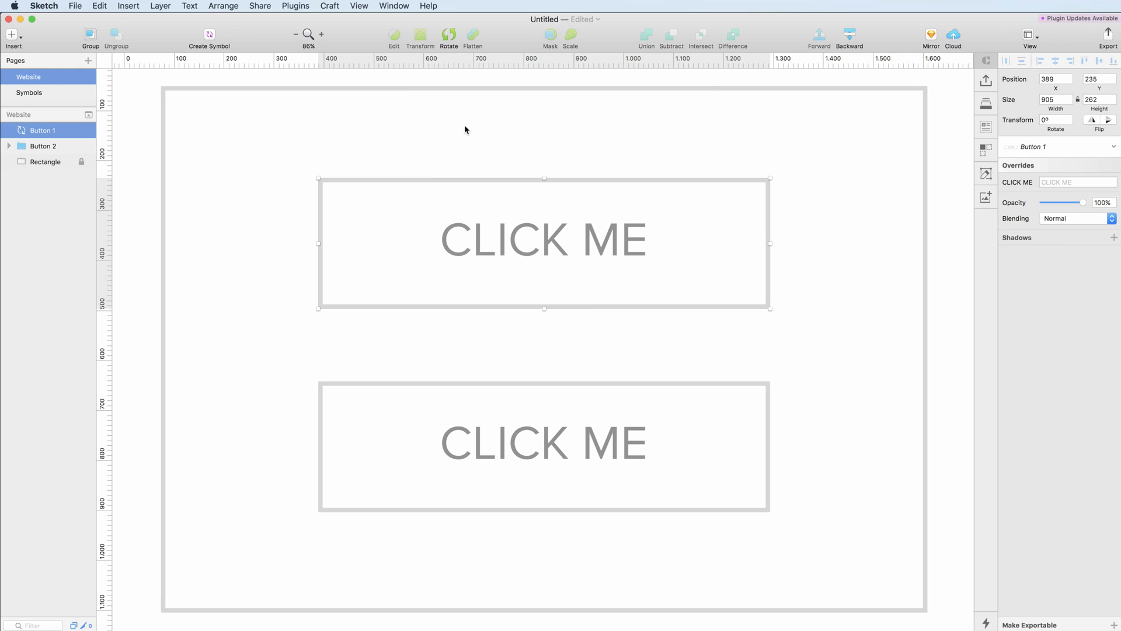
mouse_move(59, 94)
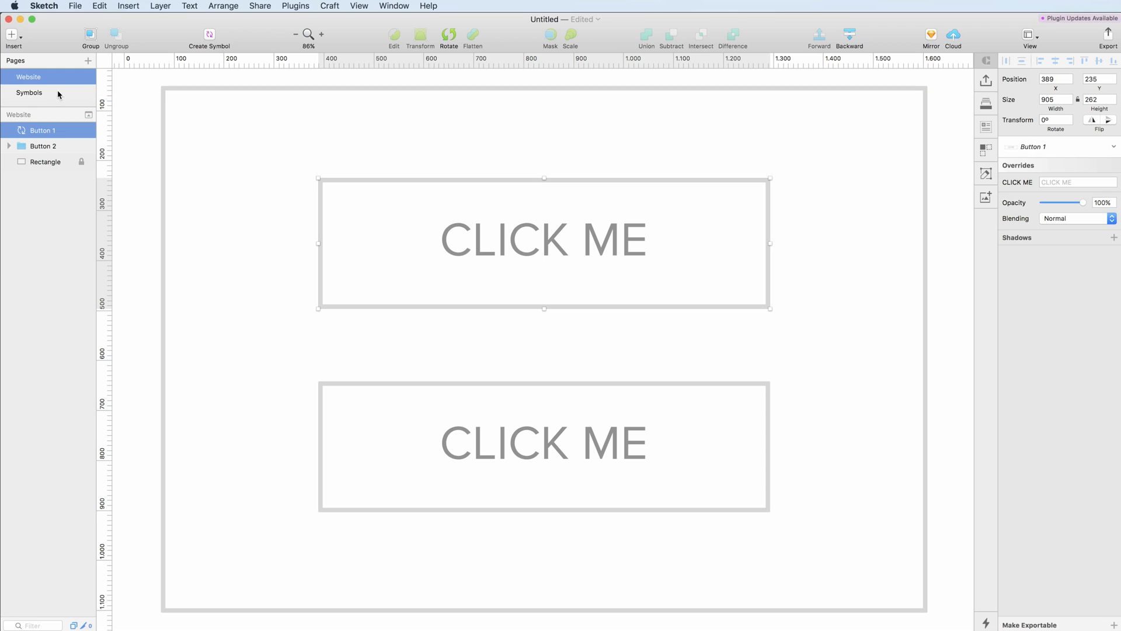
mouse_move(70, 93)
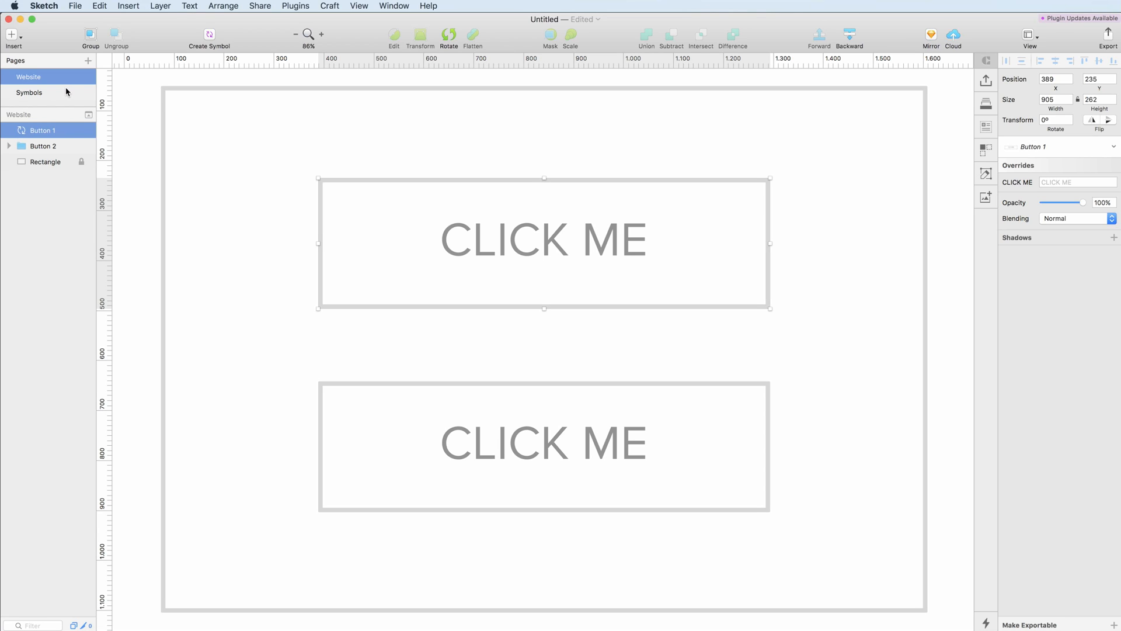
Step: On the Symbols page, fill the button rectangle green (7ED321) and make CLICK ME white (FFFFFF)
click(30, 92)
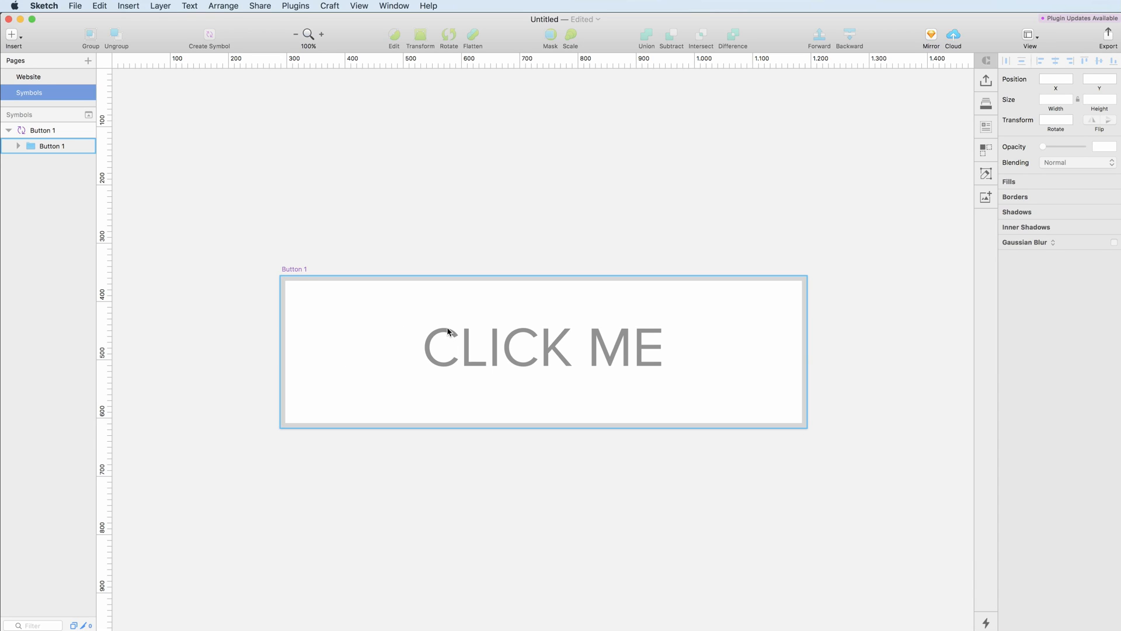
mouse_move(430, 322)
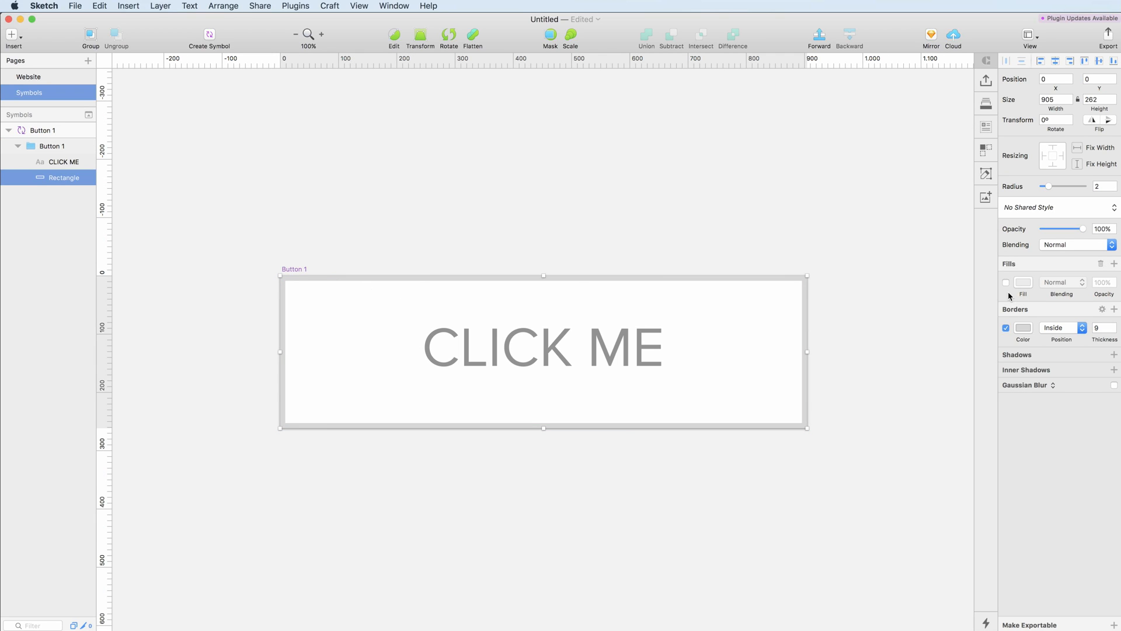
click(1006, 282)
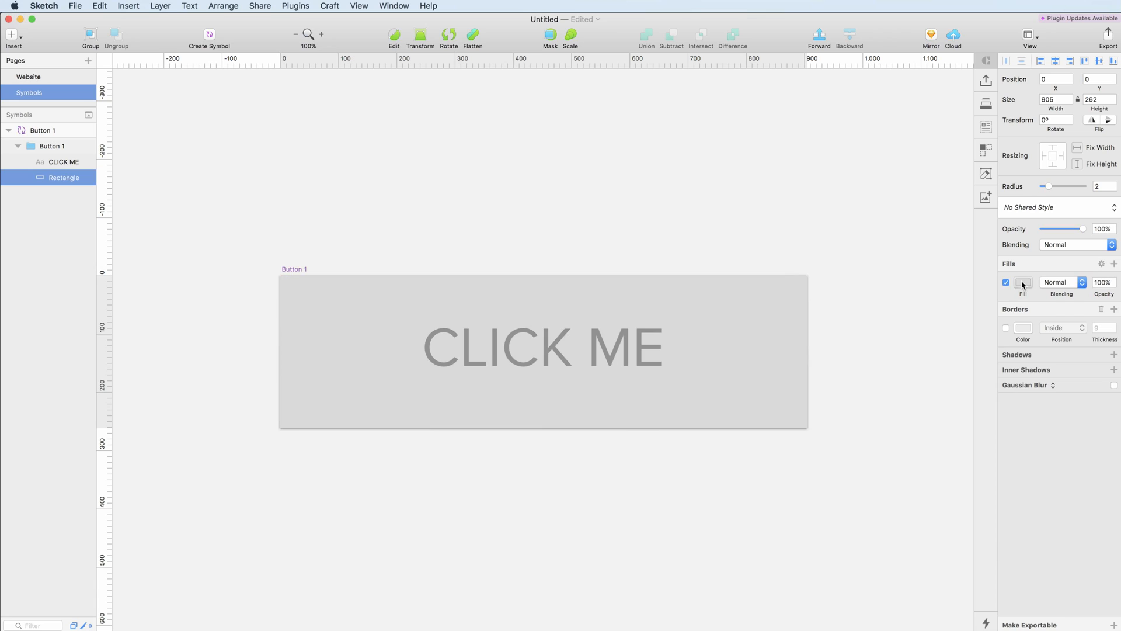
click(1023, 282)
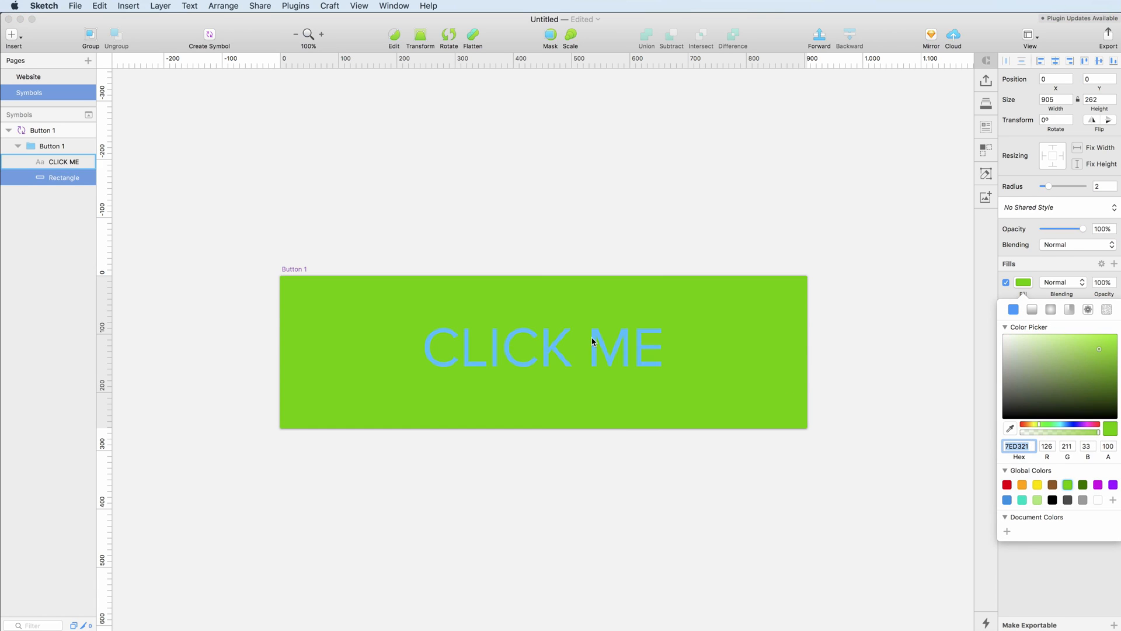
click(63, 162)
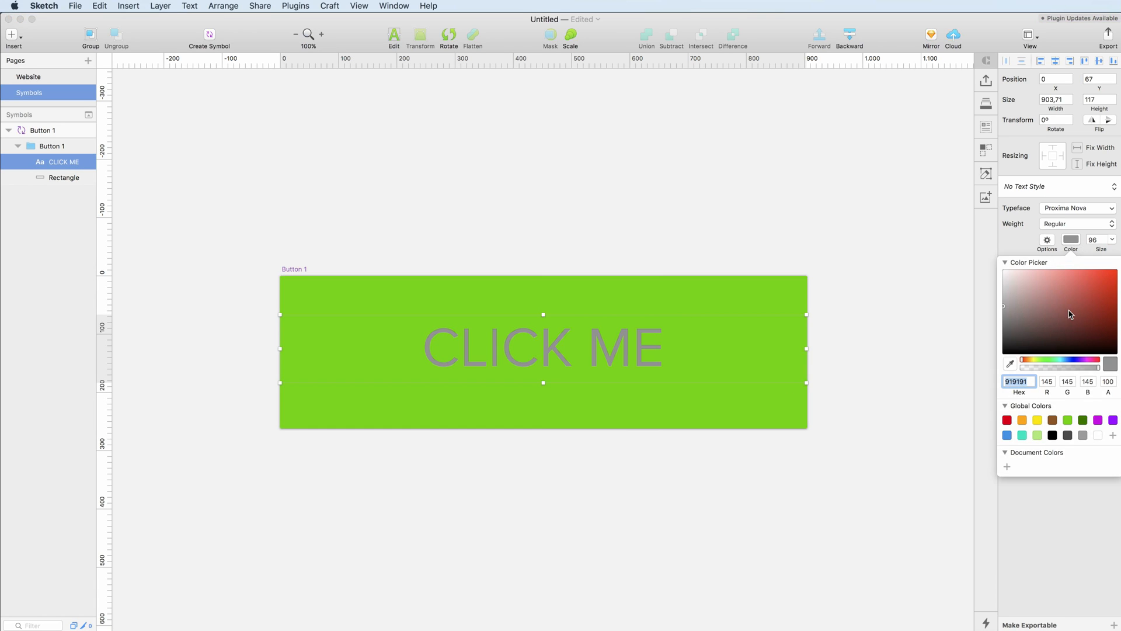
click(1098, 434)
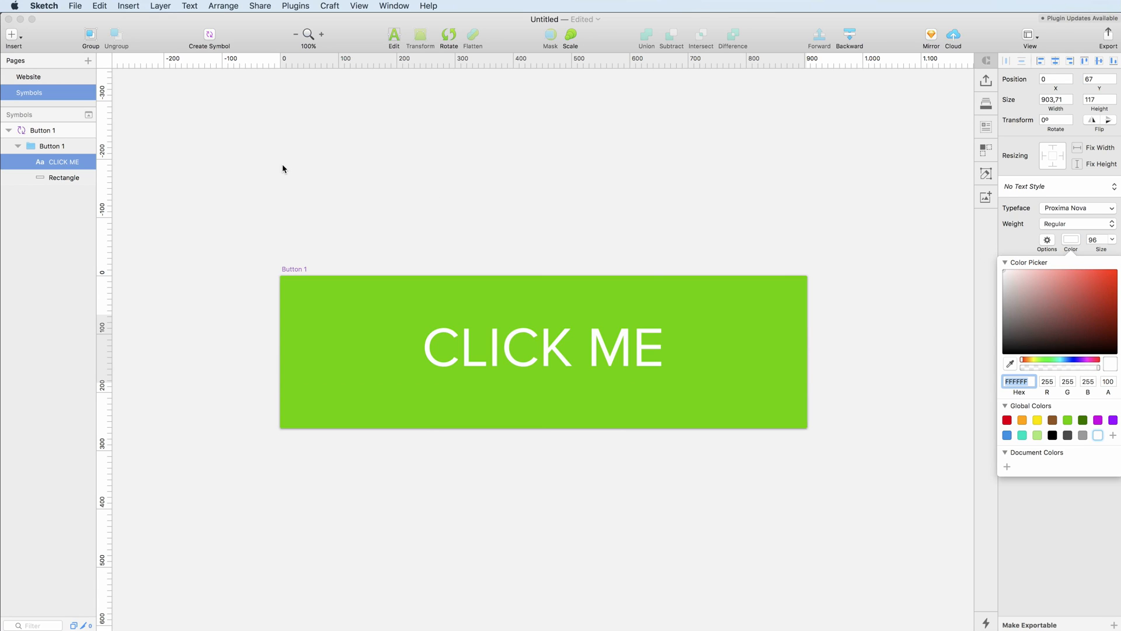
click(541, 350)
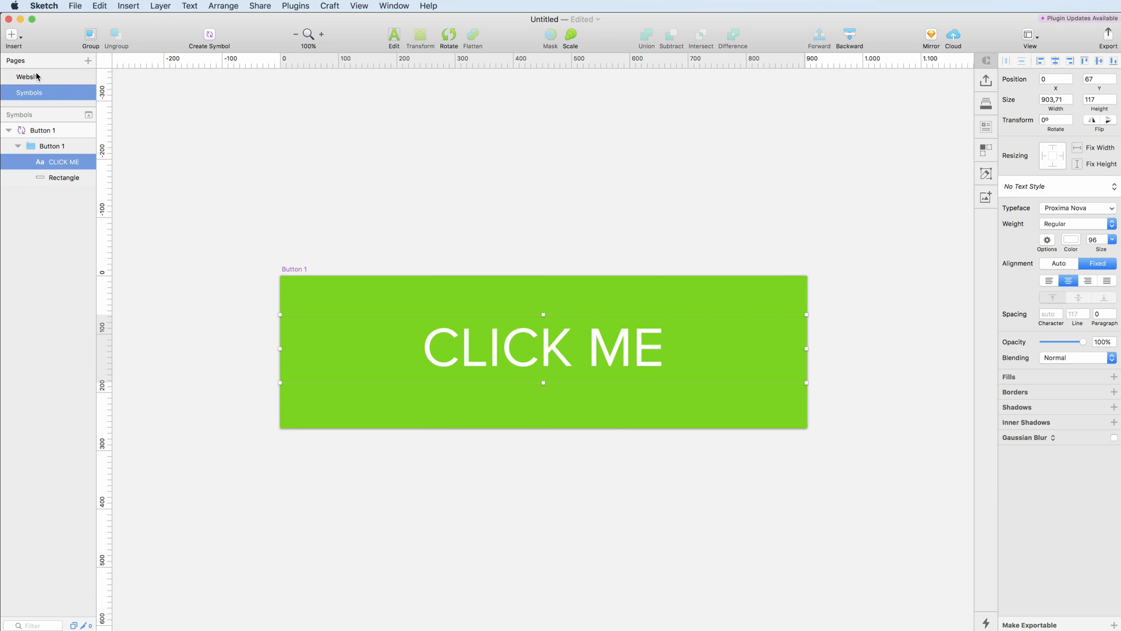
Step: Return to the Website page and clear the selection to view the green button
click(29, 76)
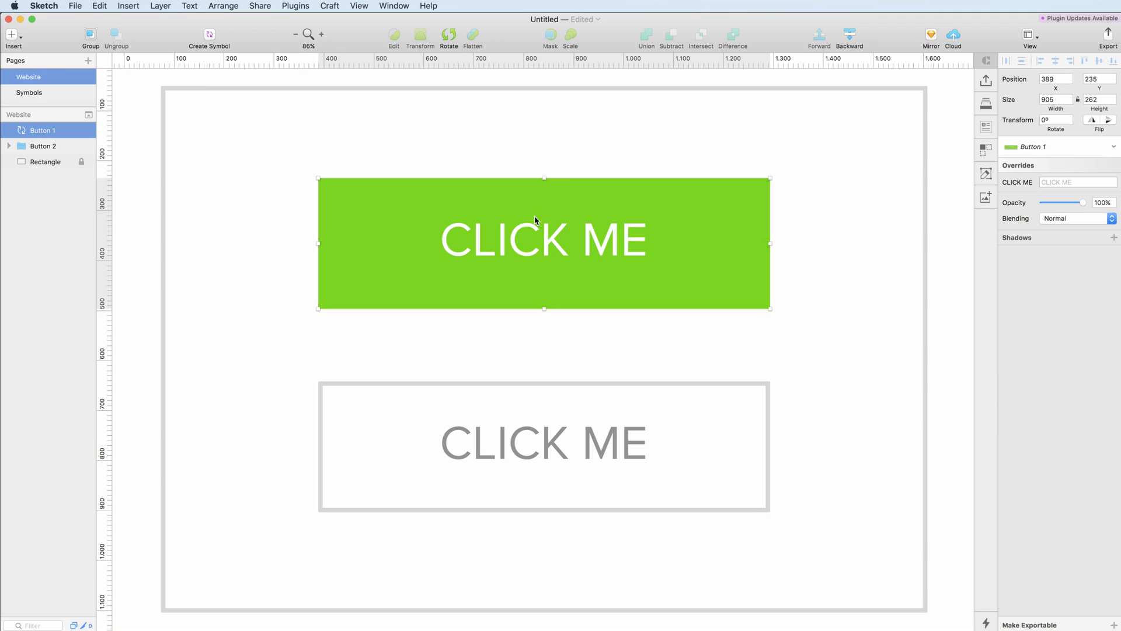
mouse_move(275, 206)
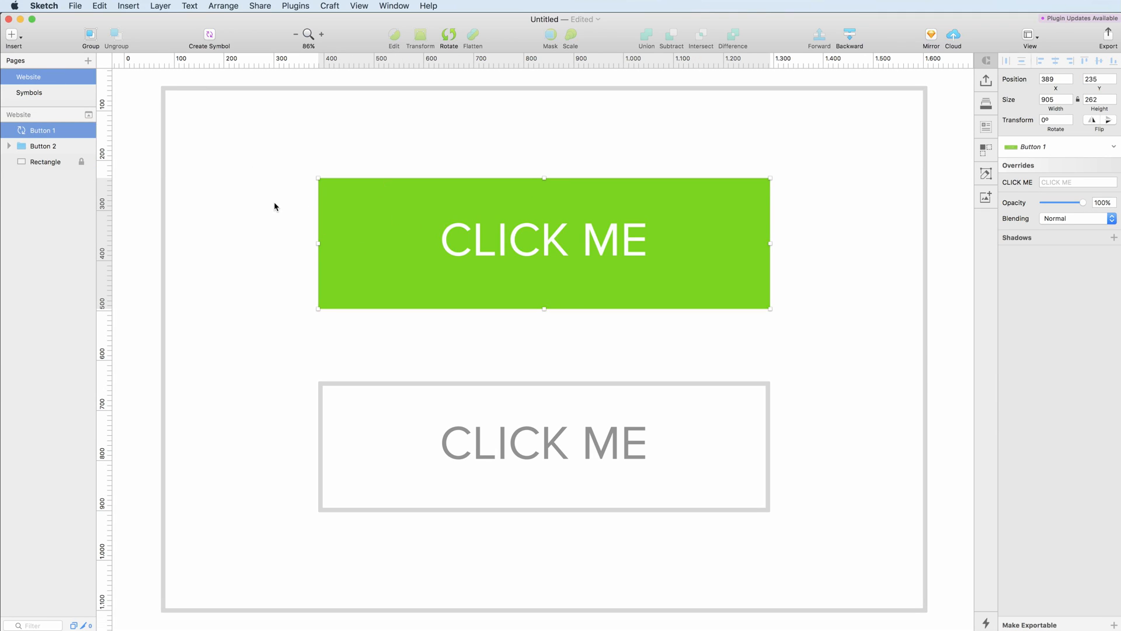
click(252, 184)
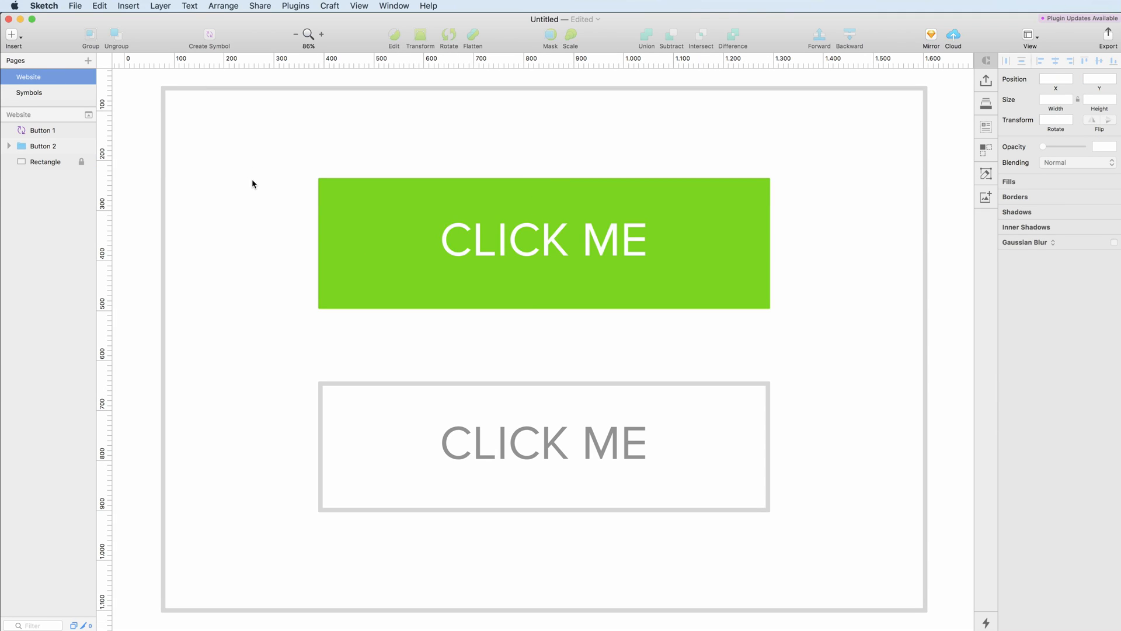
mouse_move(19, 36)
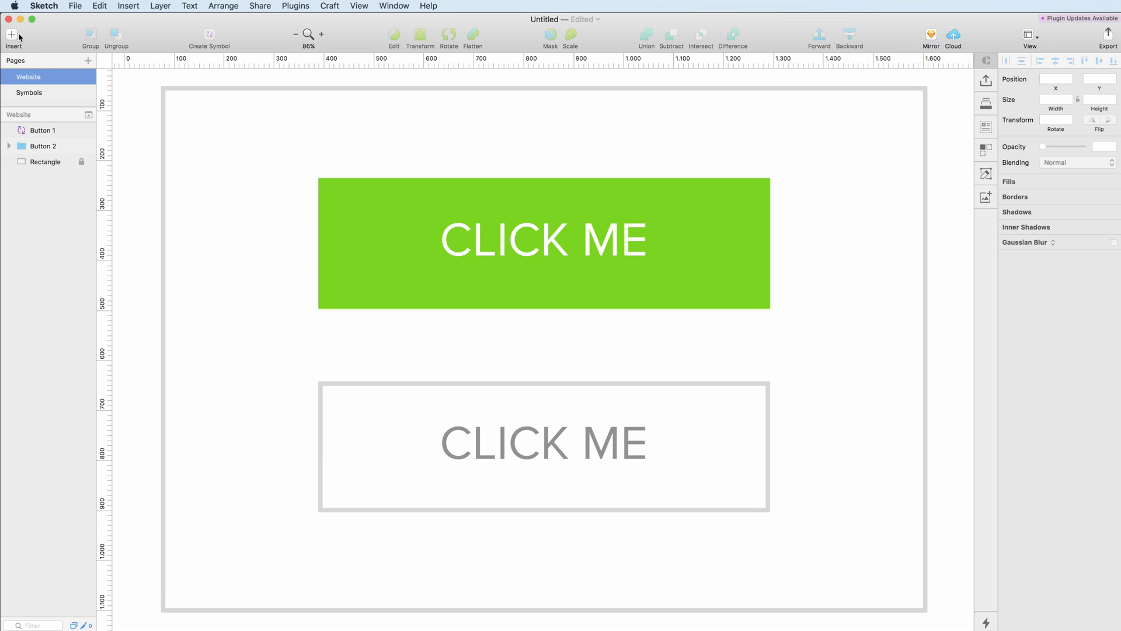
mouse_move(12, 34)
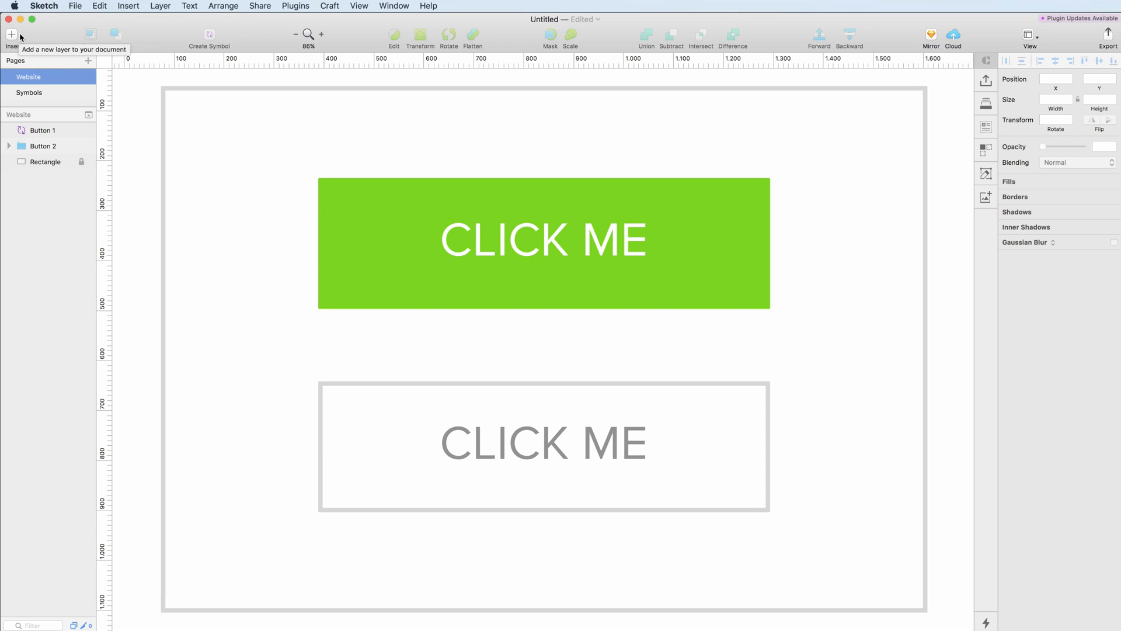
Step: Insert a Button 1 symbol instance overlapping the gray outlined button
click(12, 34)
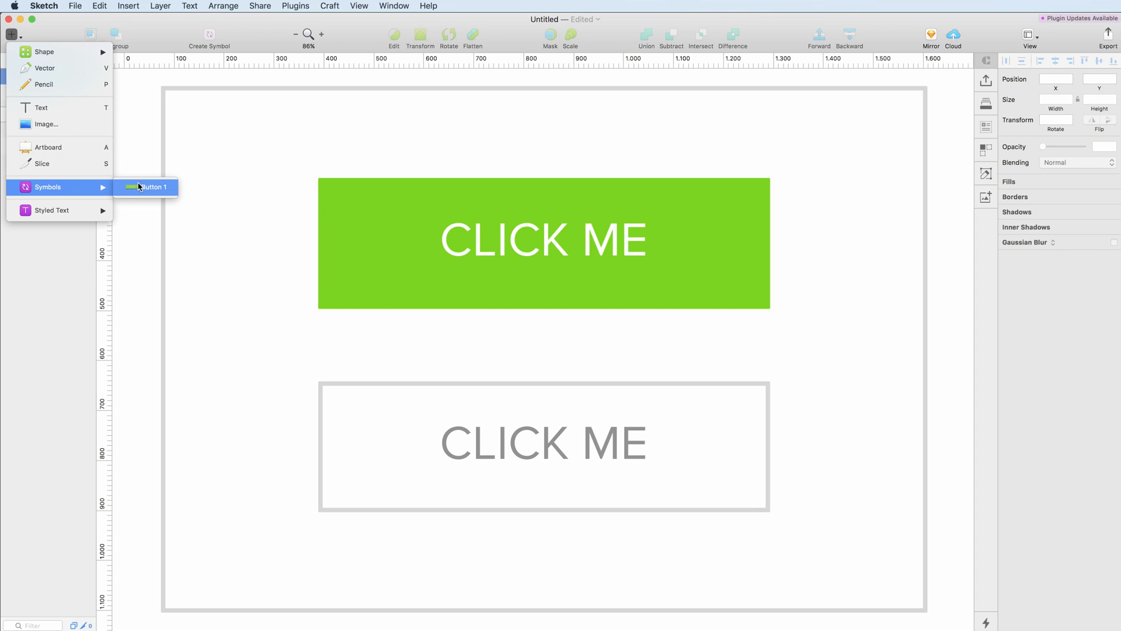
mouse_move(142, 188)
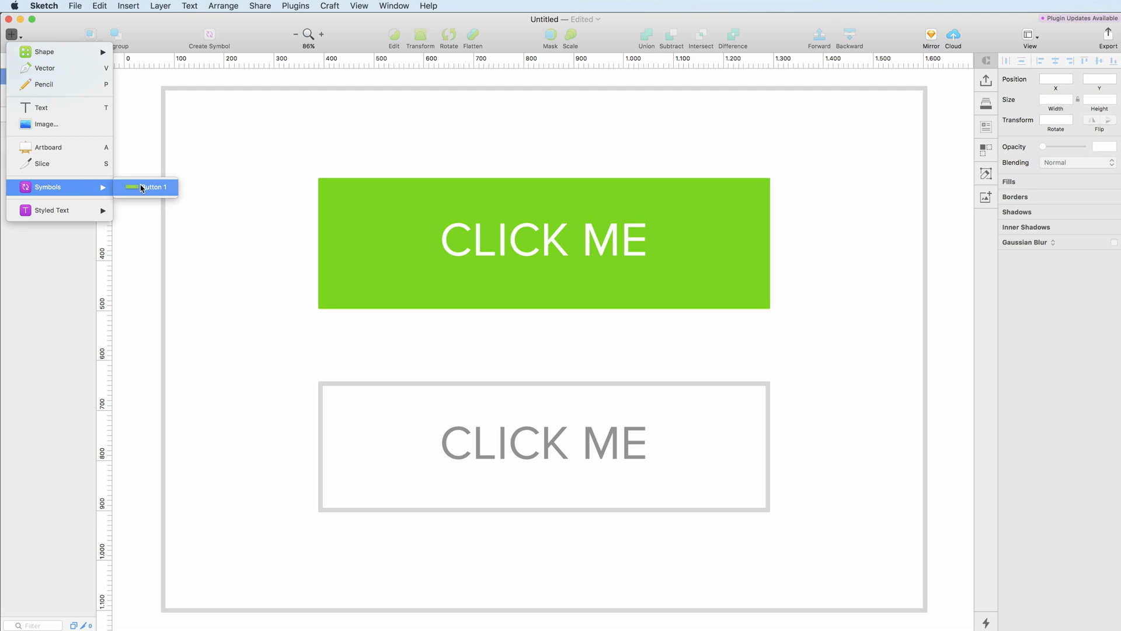
click(154, 187)
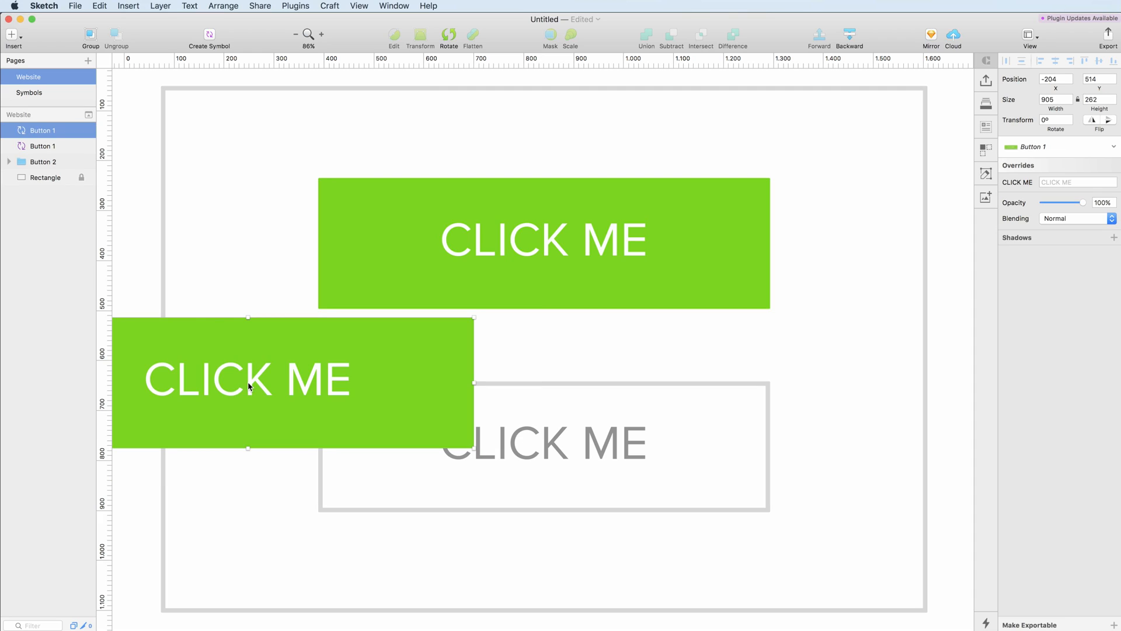
mouse_move(353, 359)
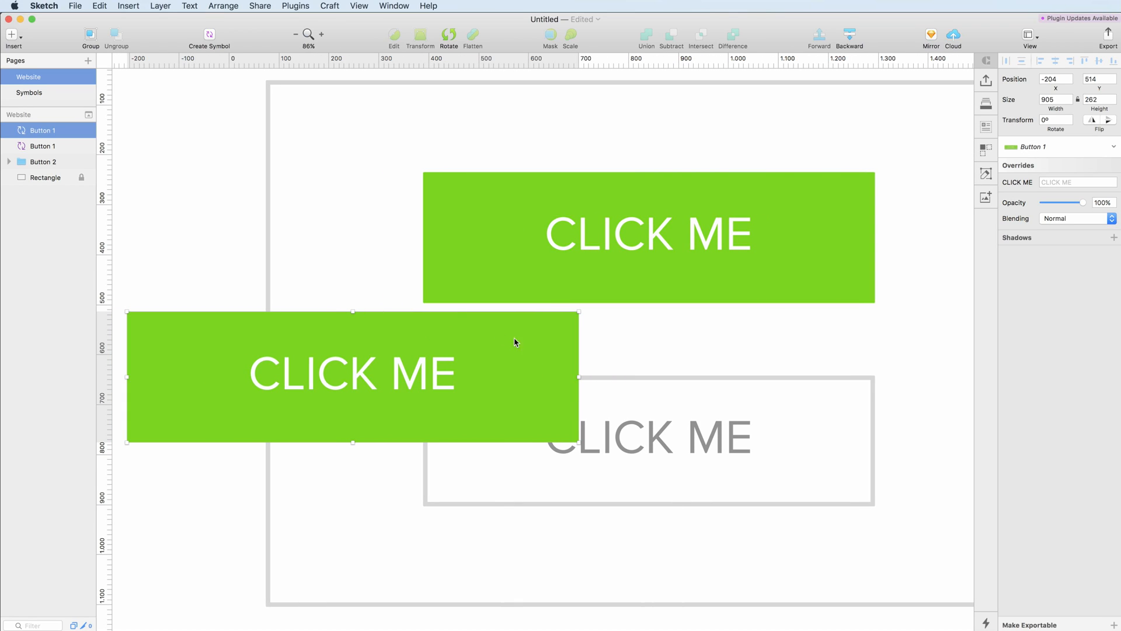
mouse_move(519, 344)
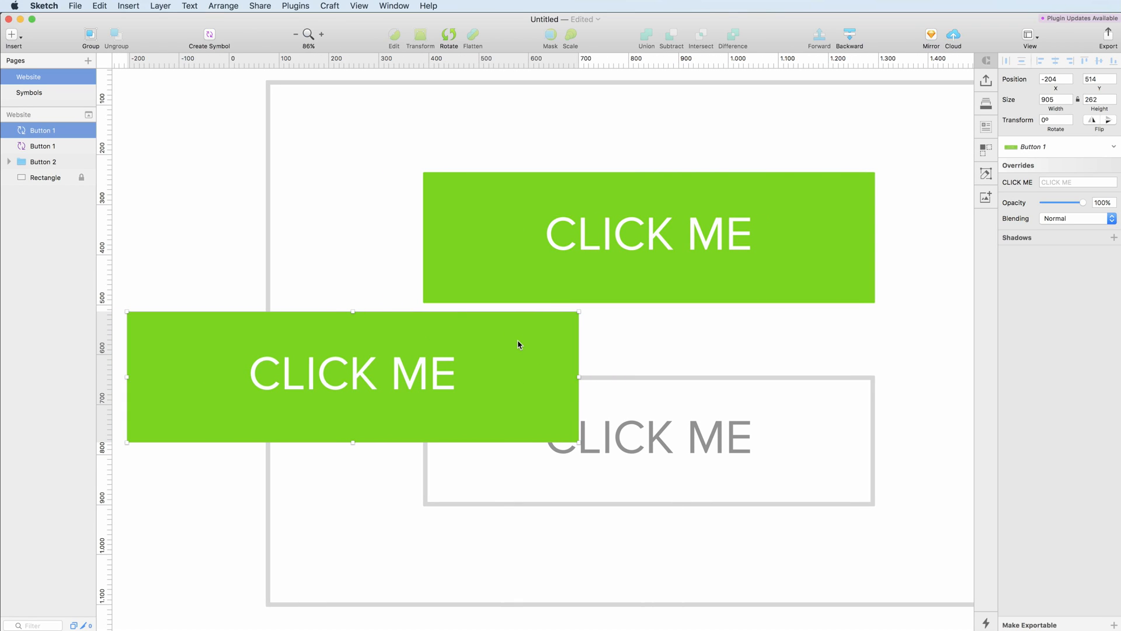
mouse_move(500, 335)
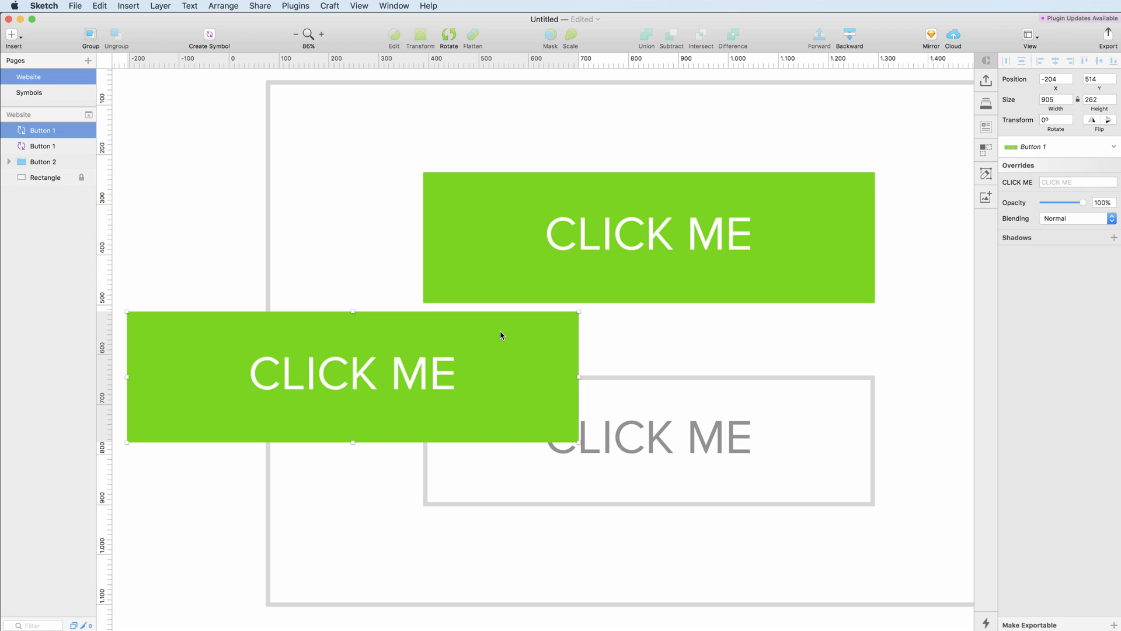
Step: Move the inserted button copy to the top left and detach it from the symbol
right_click(500, 334)
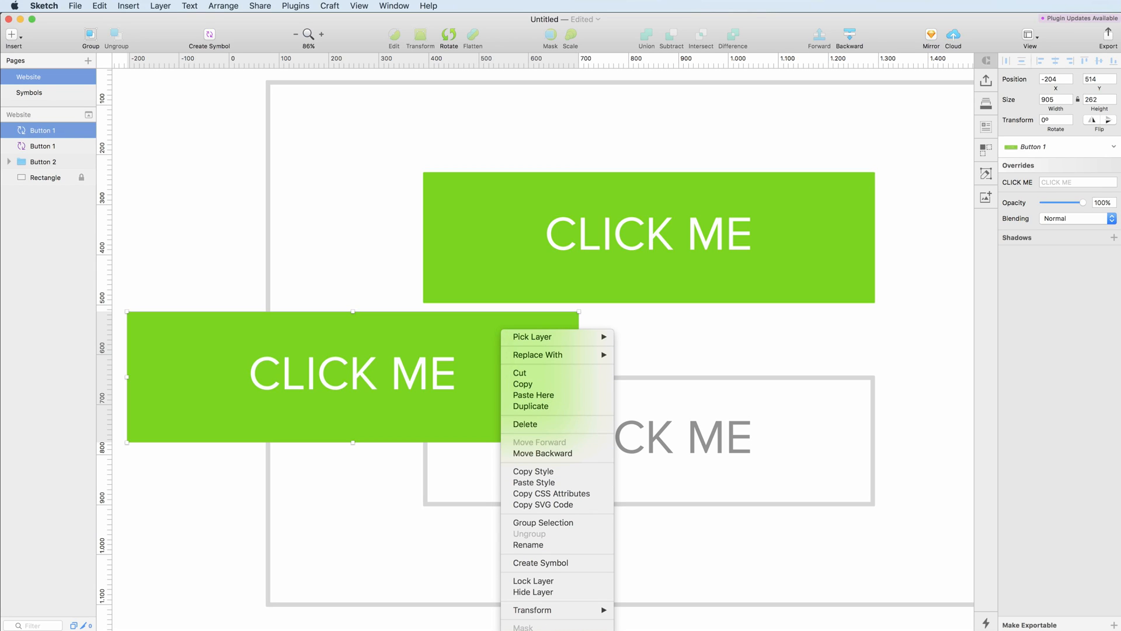
mouse_move(541, 563)
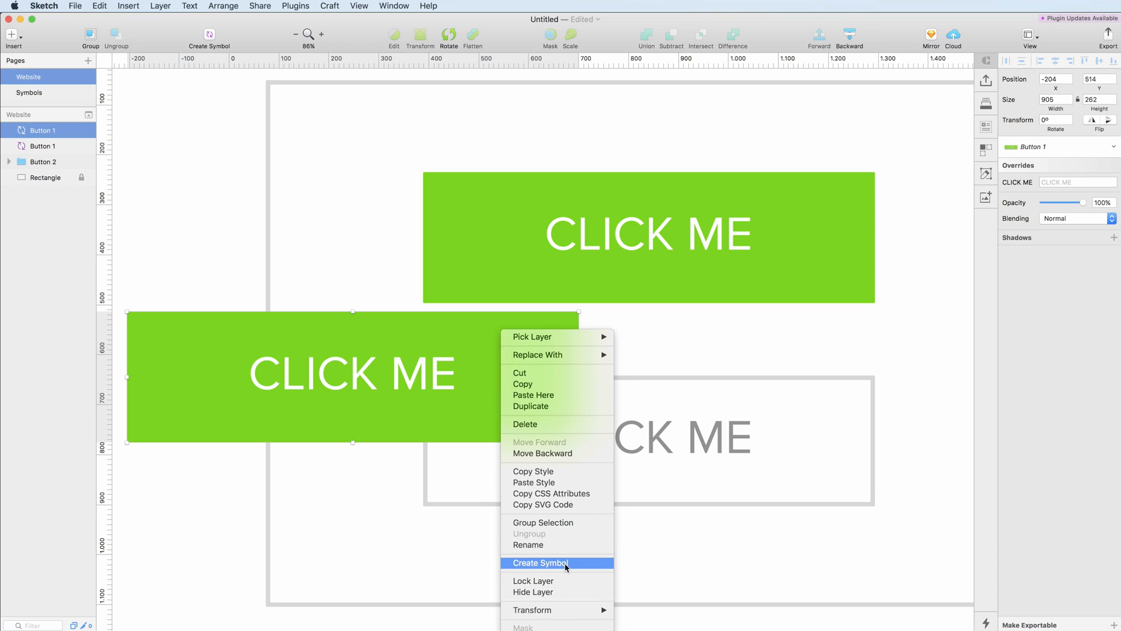
click(541, 563)
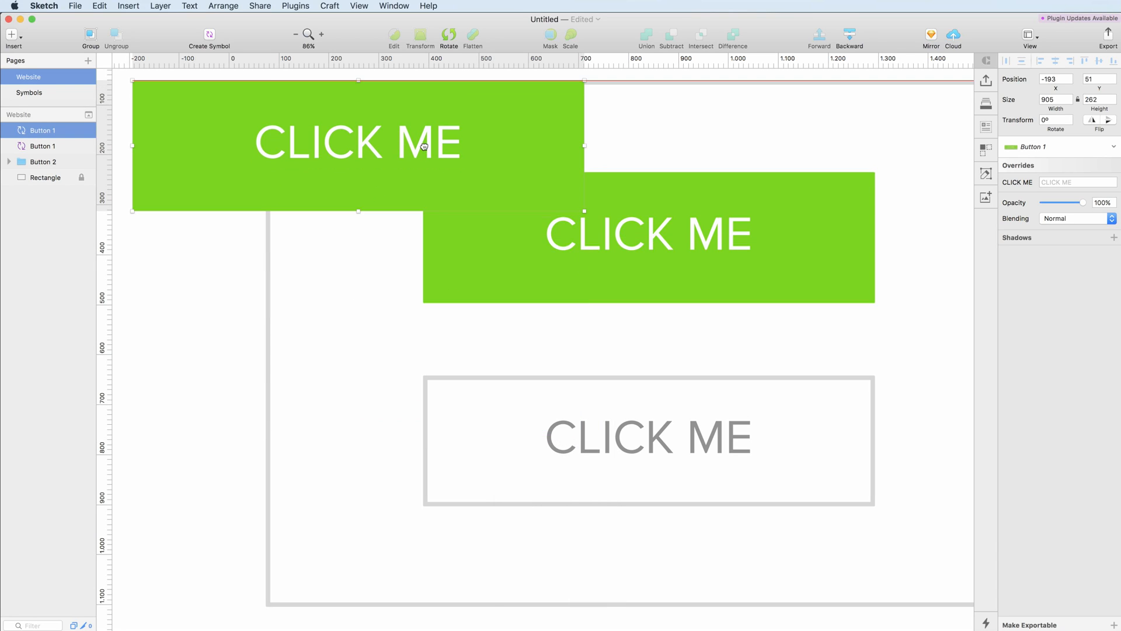
right_click(424, 146)
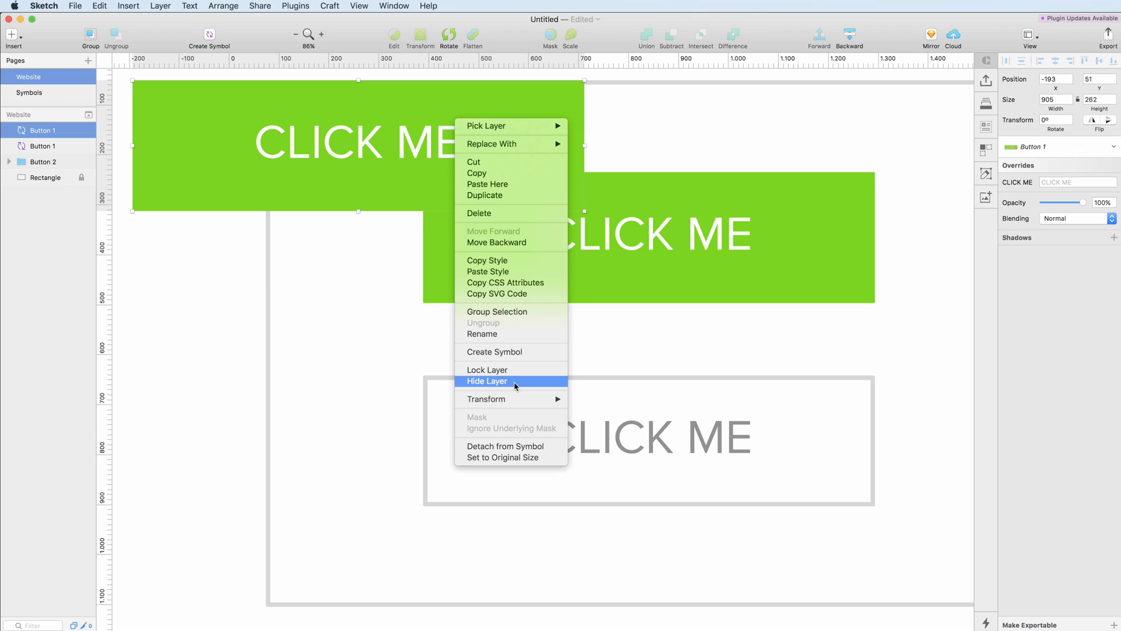
mouse_move(506, 446)
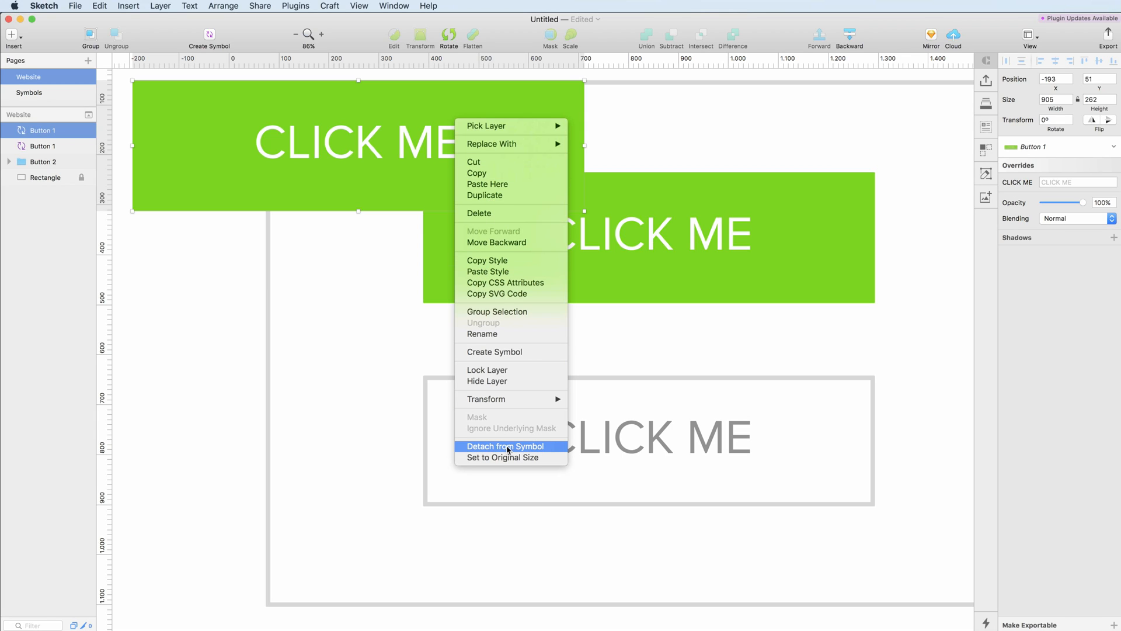
click(505, 445)
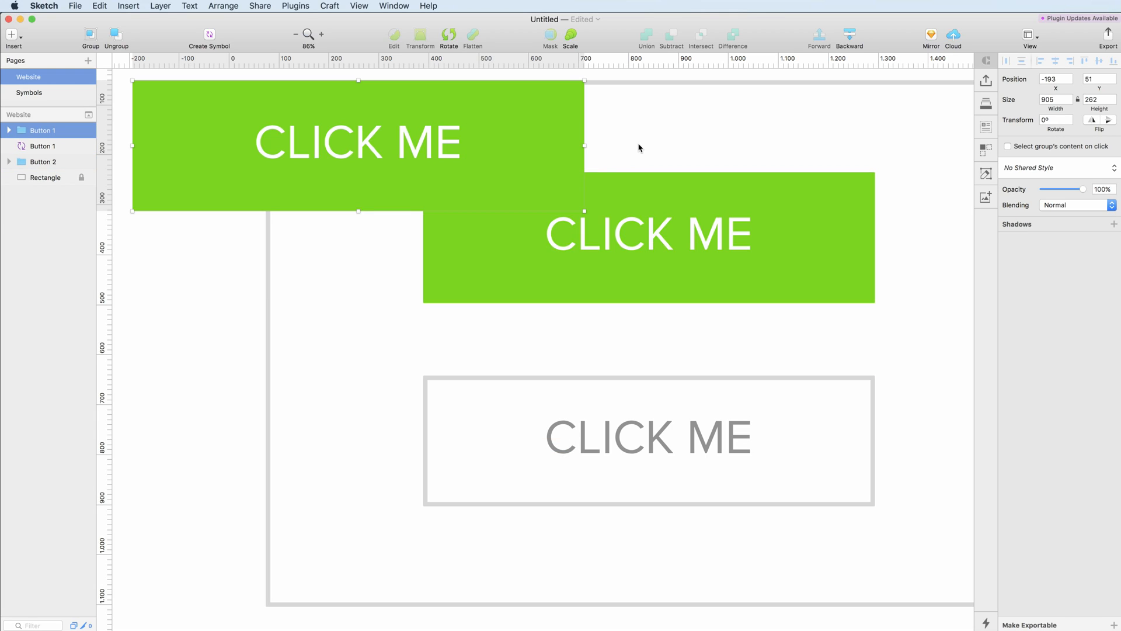
mouse_move(742, 131)
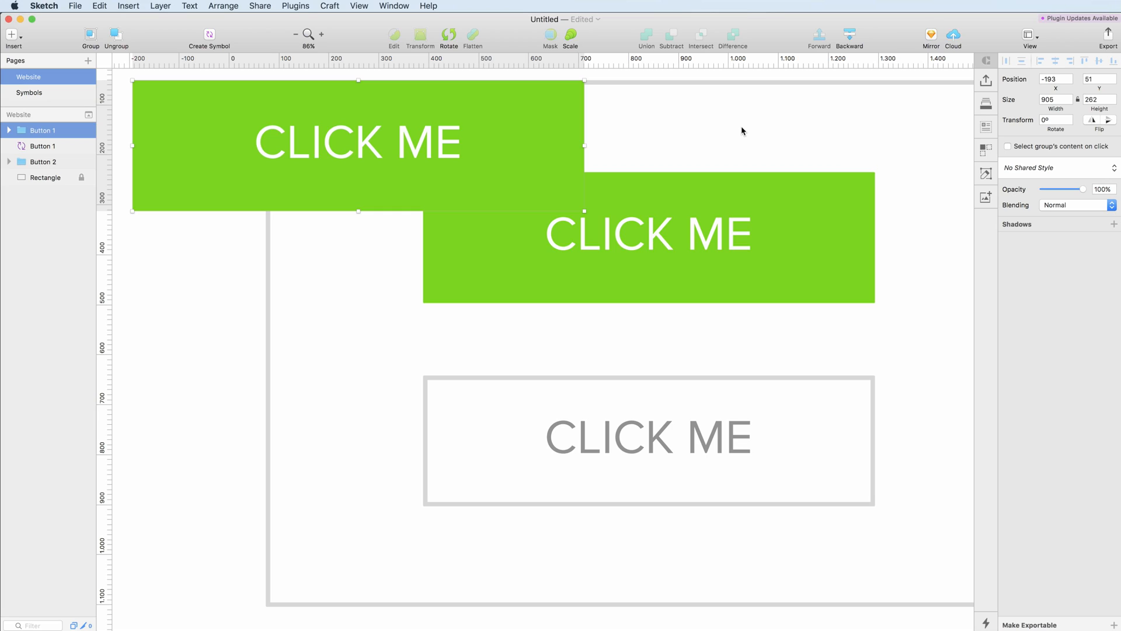
mouse_move(932, 98)
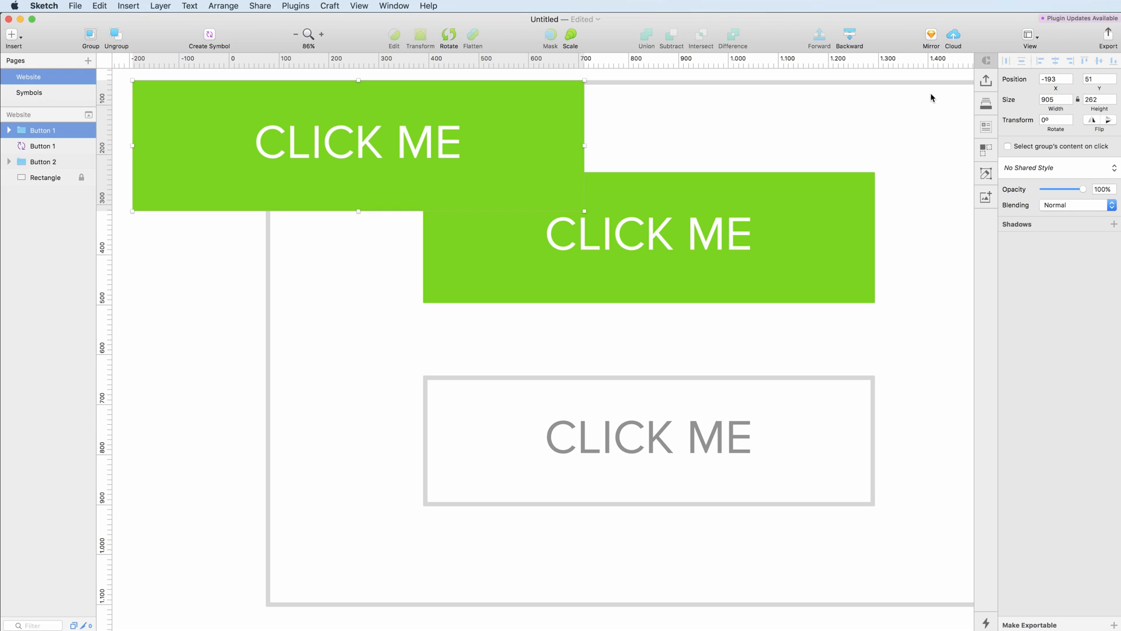